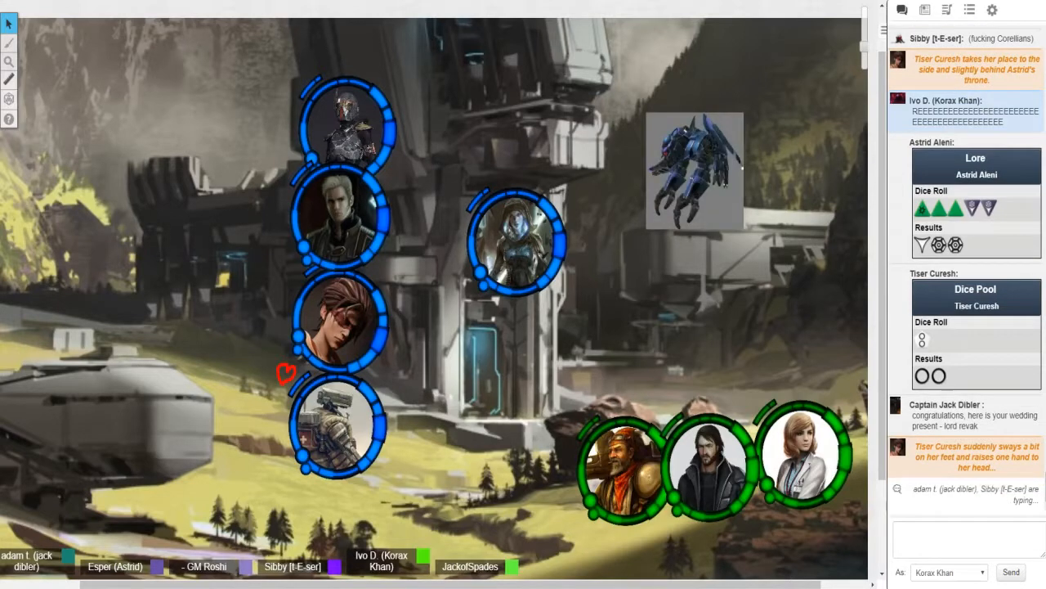
Step: Move the blue droid token down beside the tower in the middle of the map
left_click_drag(695, 167, 618, 335)
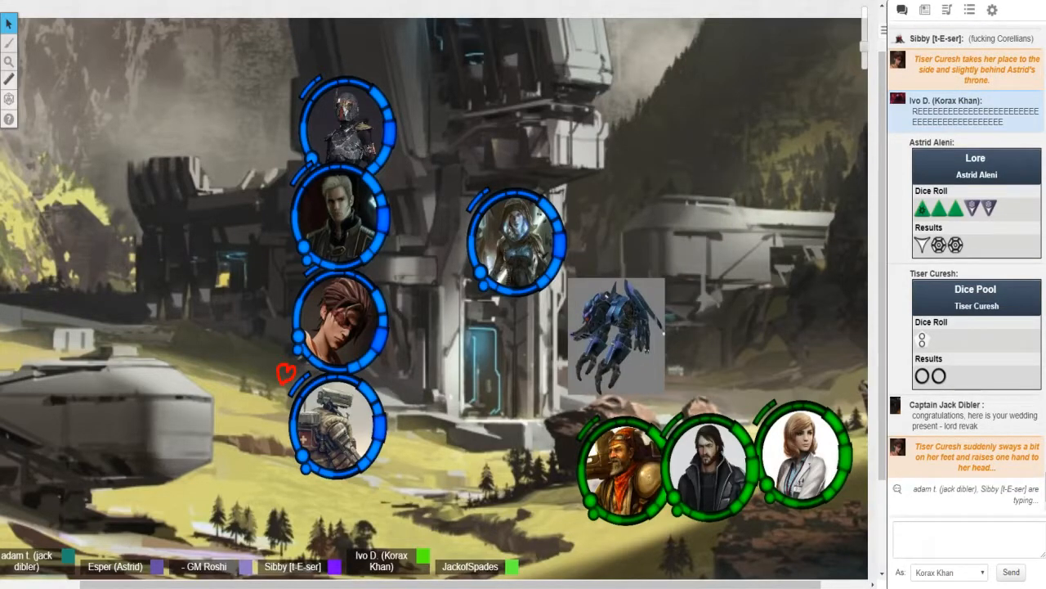
left_click(618, 335)
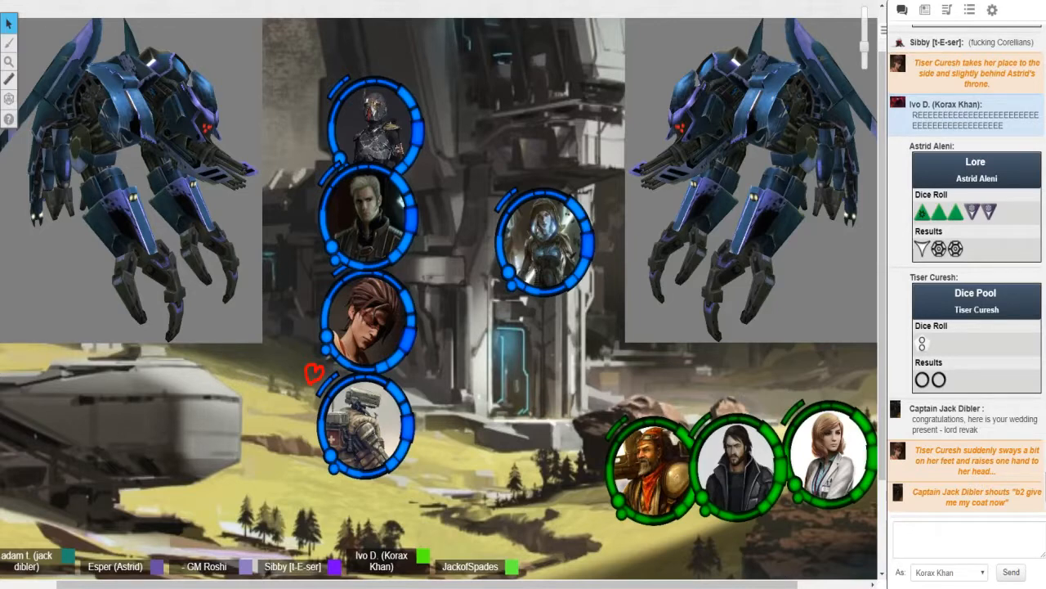
scroll("down", 3)
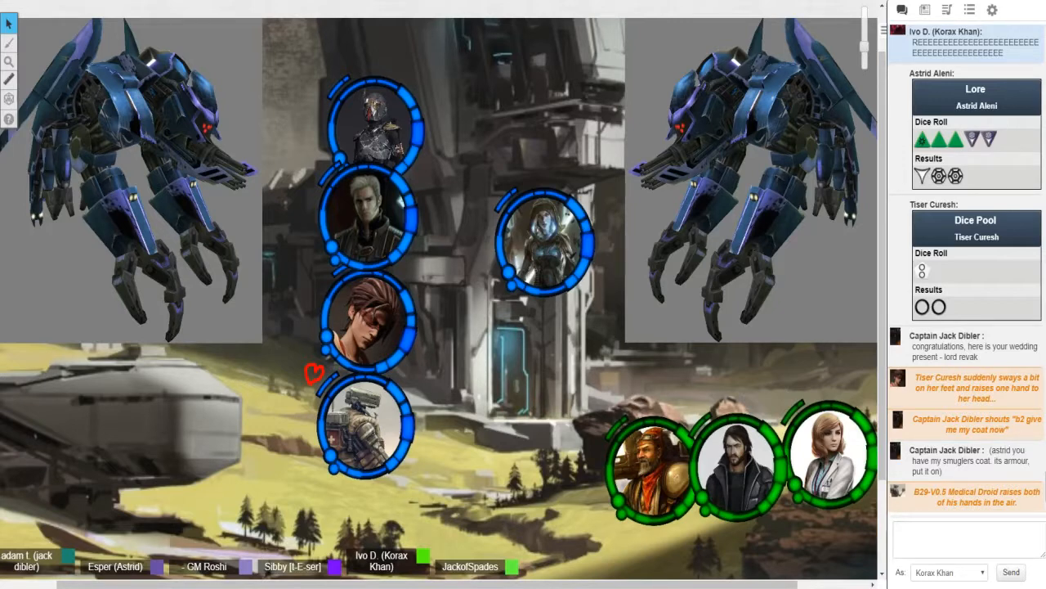
left_click(377, 335)
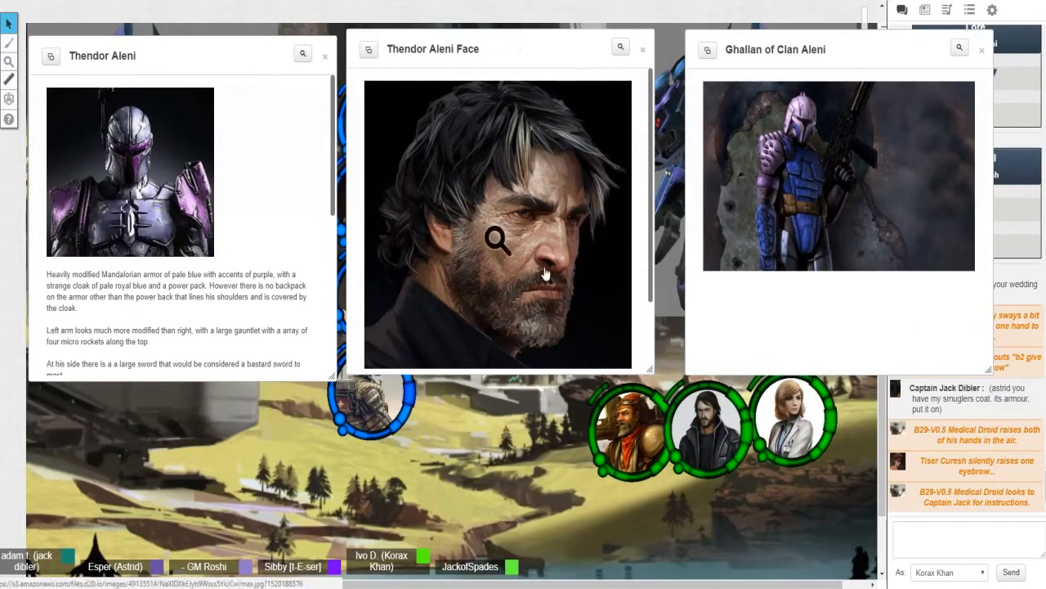
mouse_move(646, 252)
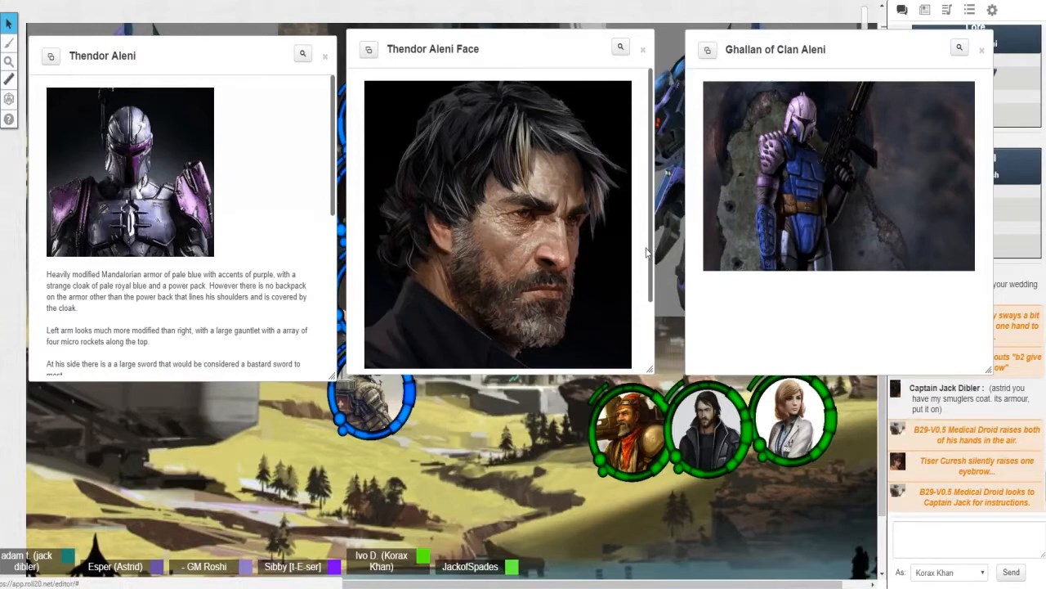
scroll("down", 3)
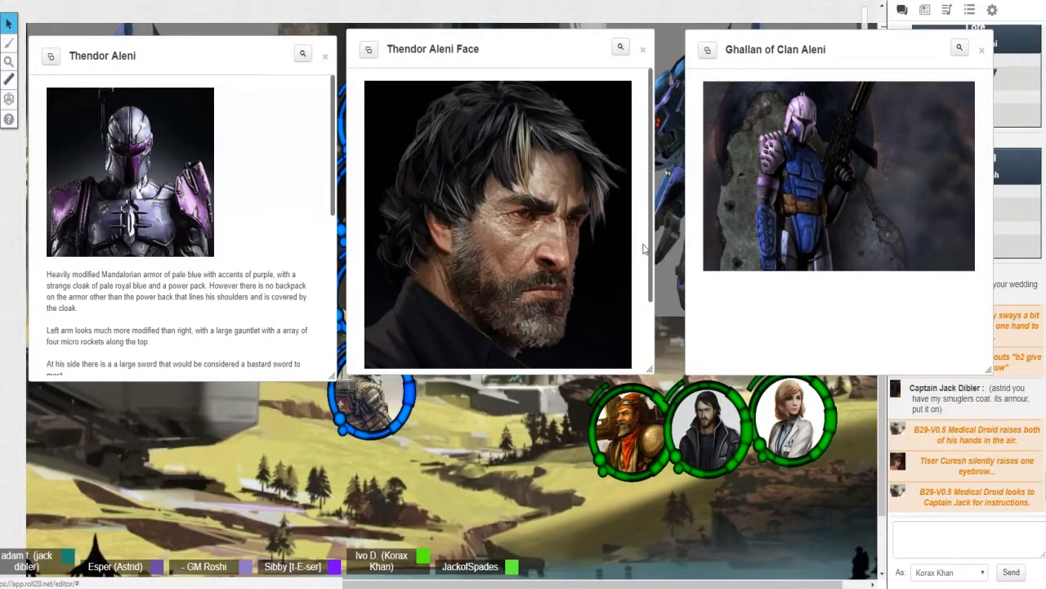
Step: Close Thendor Aleni's face handout and read through his armour description handout
left_click(642, 49)
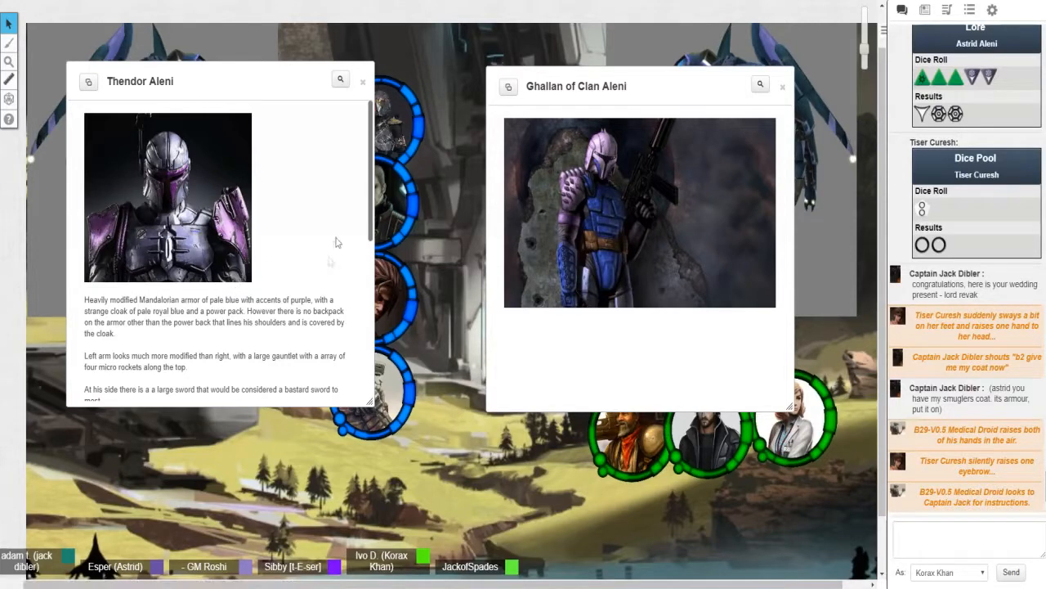
mouse_move(368, 208)
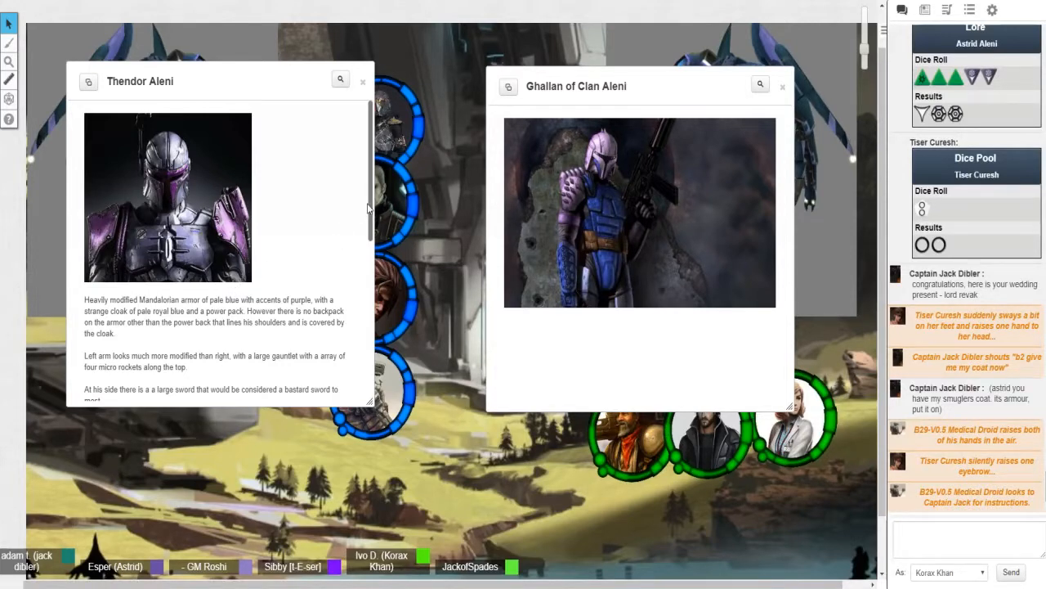
scroll("down", 3)
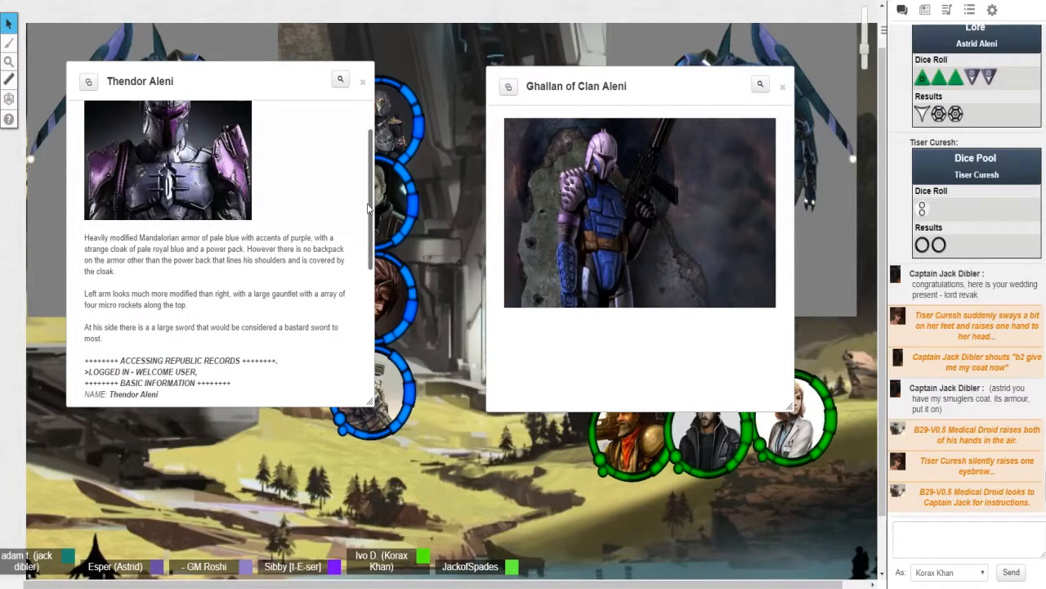
scroll("down", 3)
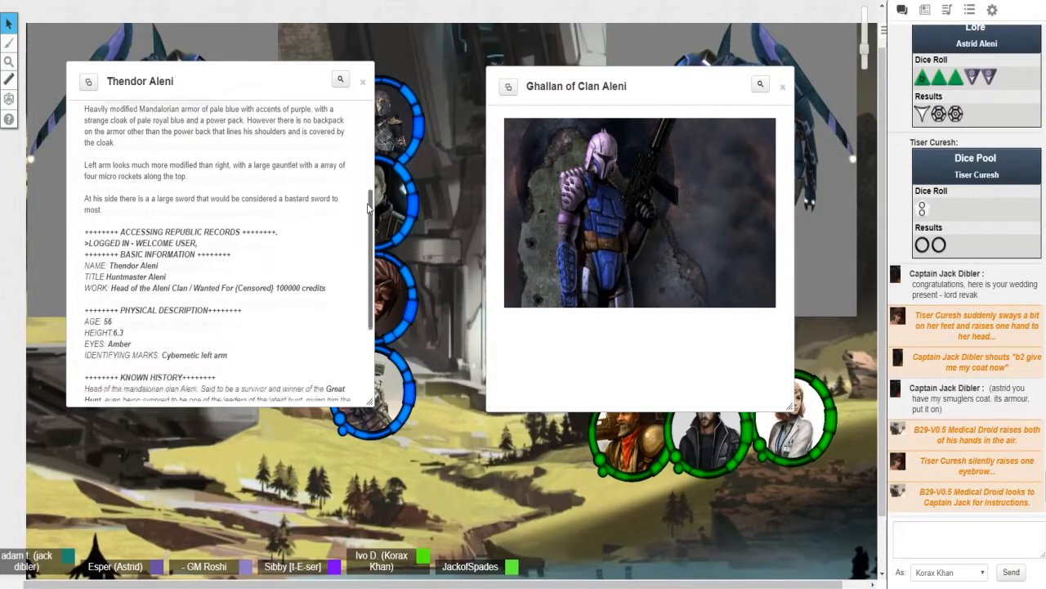
scroll("down", 3)
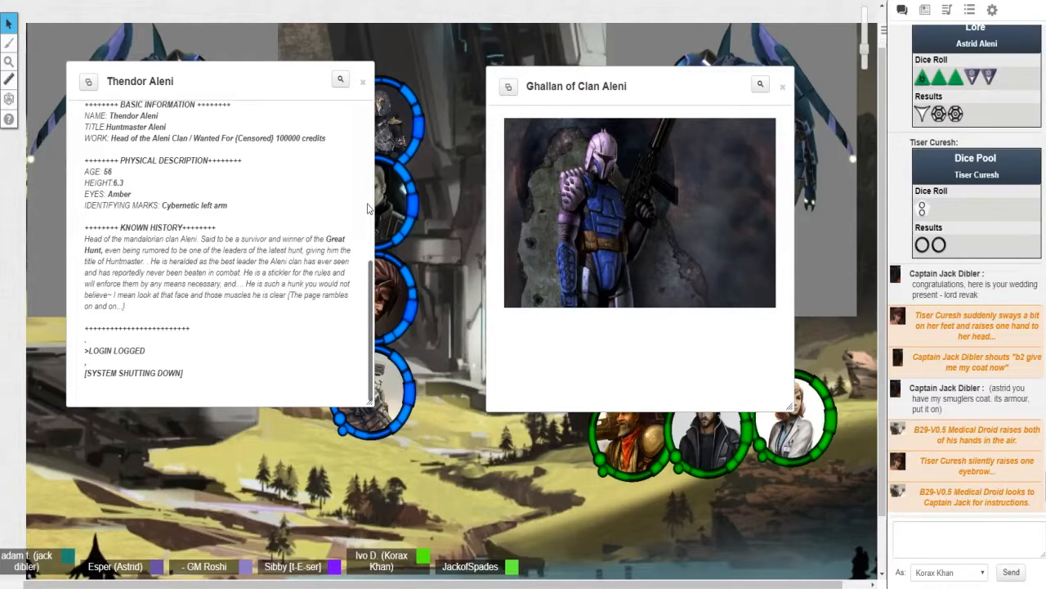
scroll("up", 3)
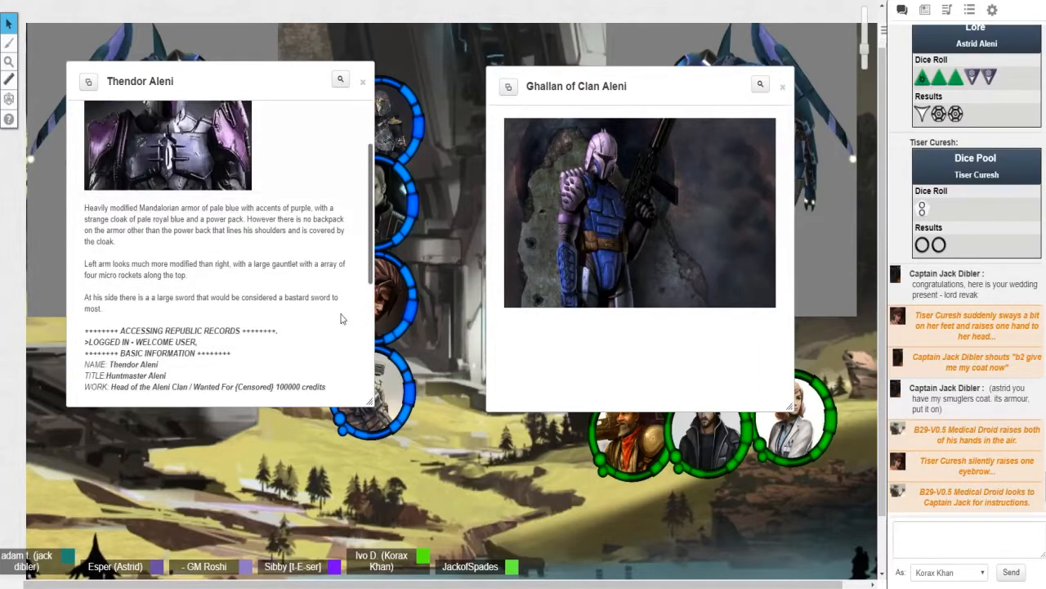
scroll("up", 3)
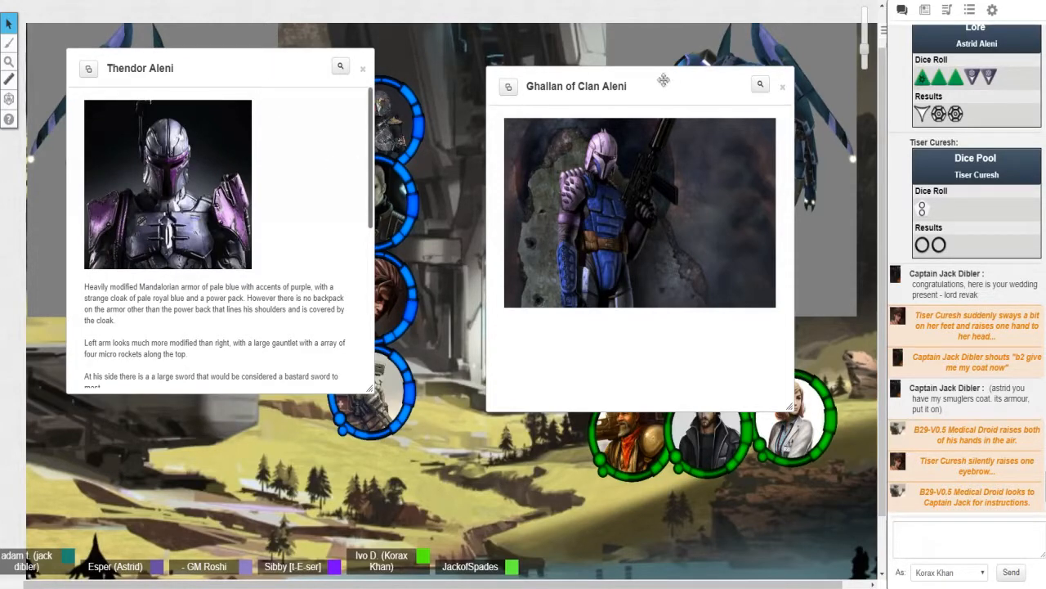
Step: Nudge the Ghallan of Clan Aleni handout right, then close it
left_click_drag(637, 85, 643, 79)
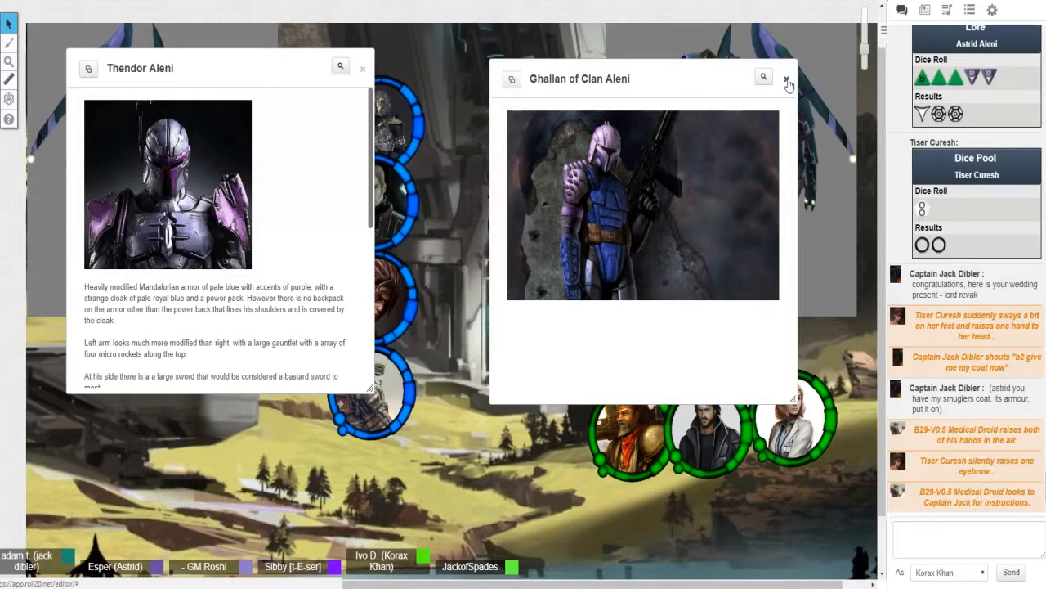
left_click(786, 79)
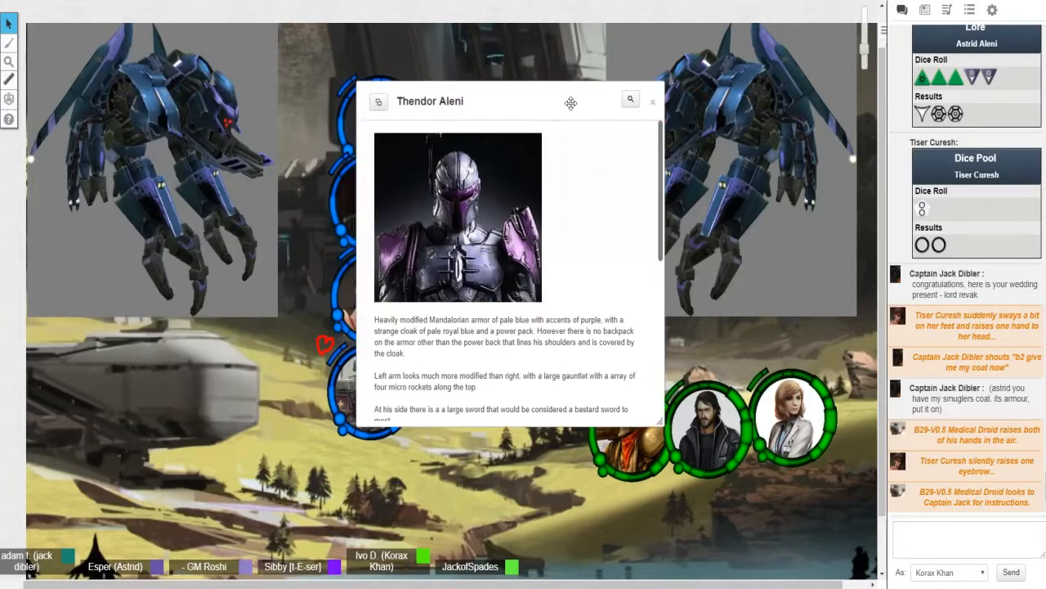
Step: Shift Thendor Aleni's handout left and bring his Republic records section into view
left_click_drag(570, 102, 515, 101)
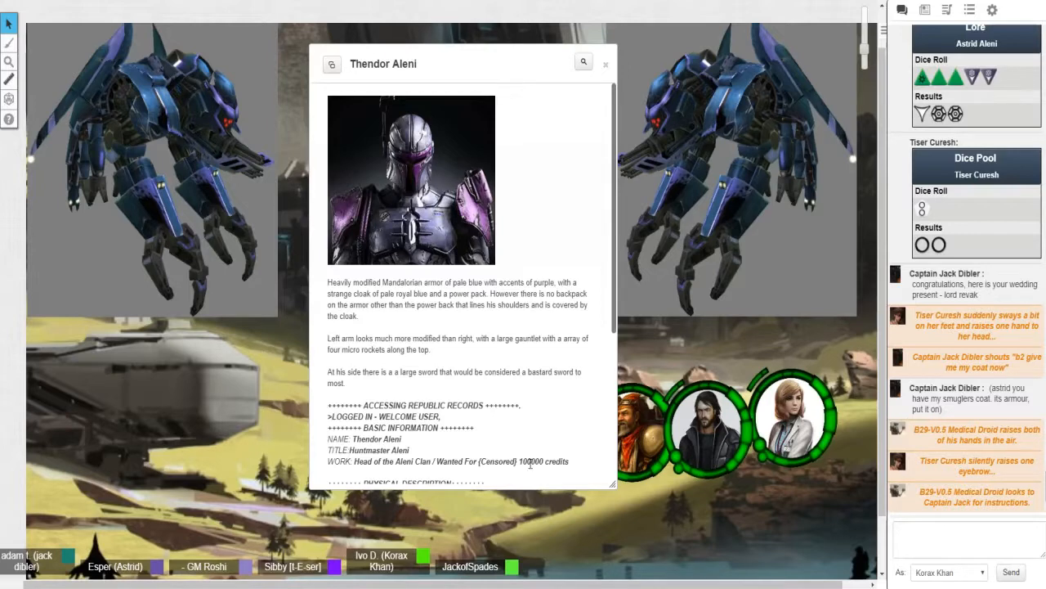
mouse_move(568, 390)
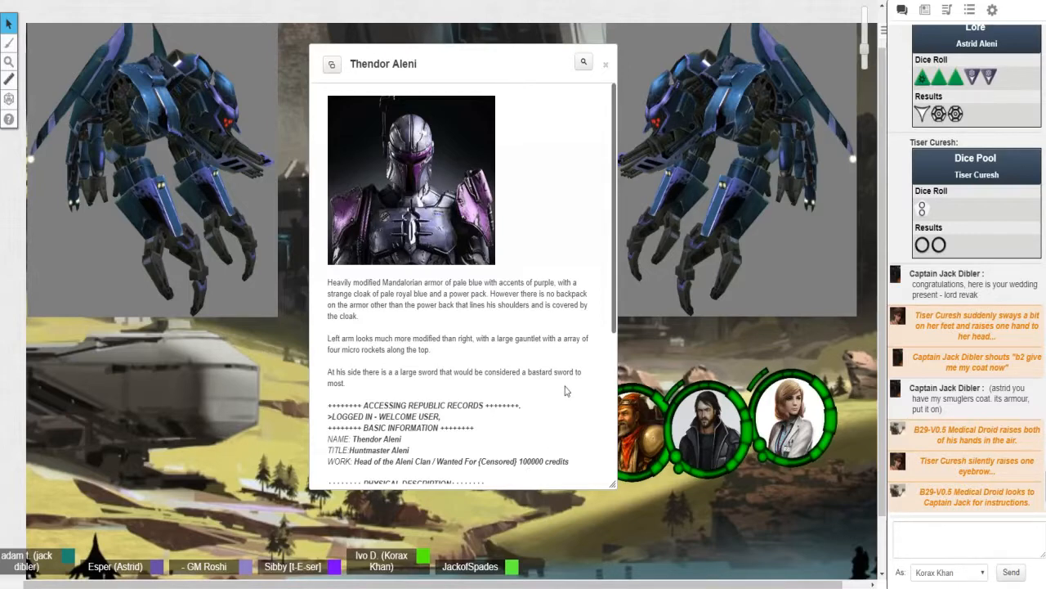
mouse_move(551, 428)
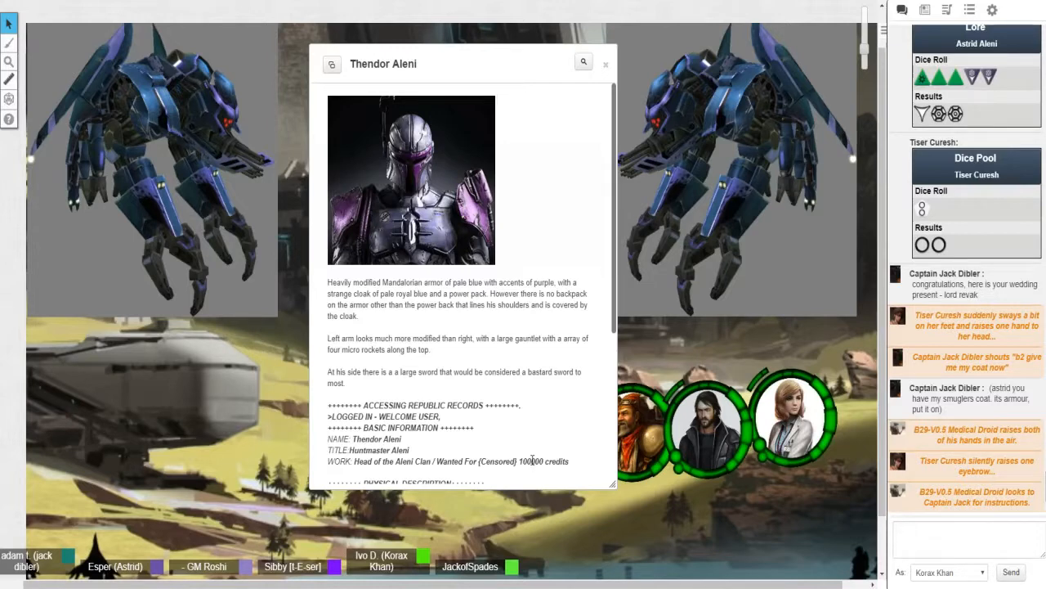
mouse_move(542, 405)
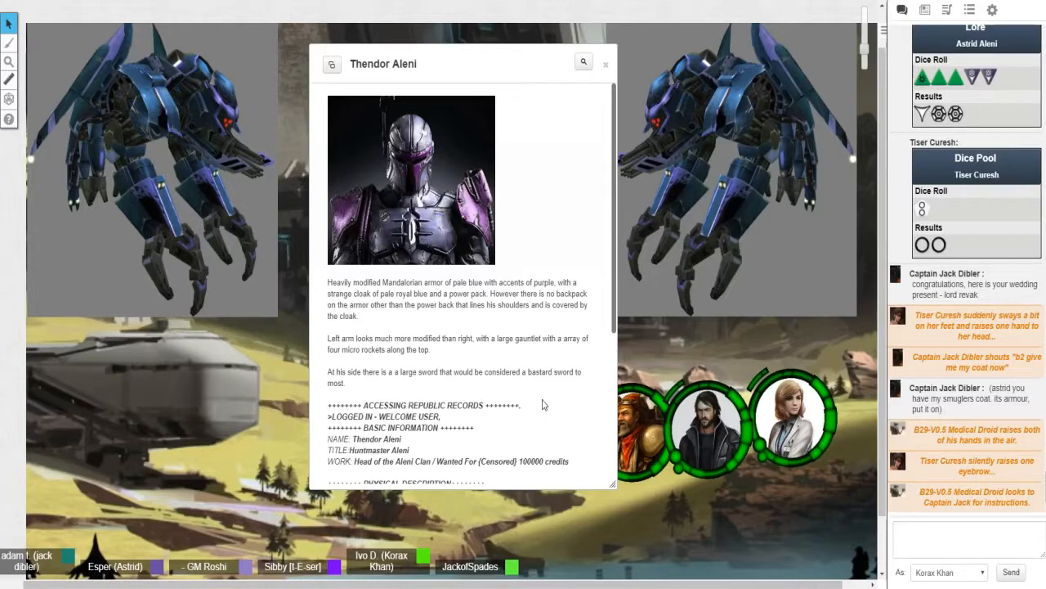
mouse_move(533, 448)
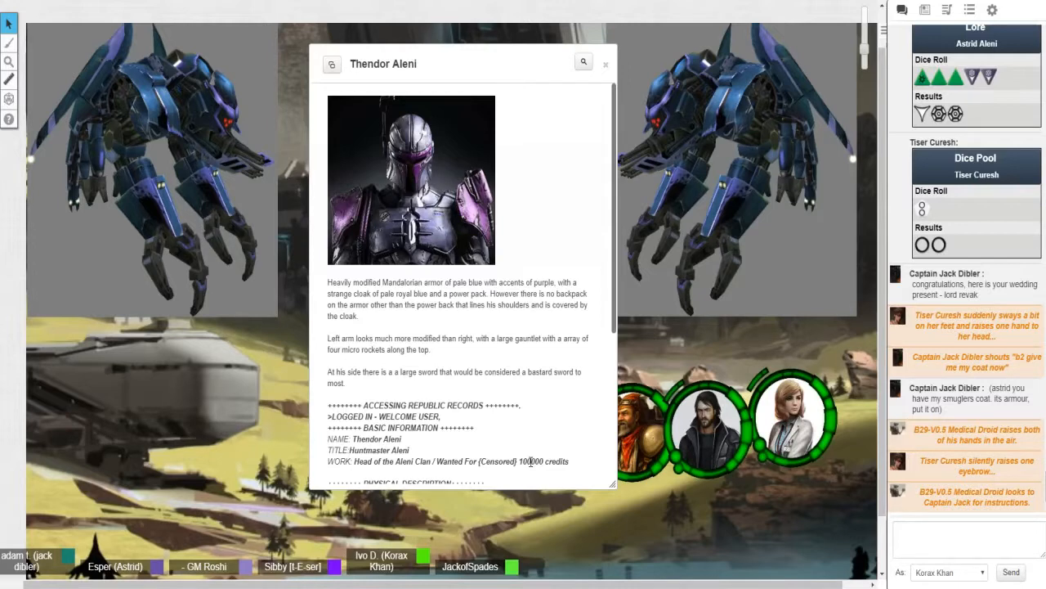
mouse_move(562, 421)
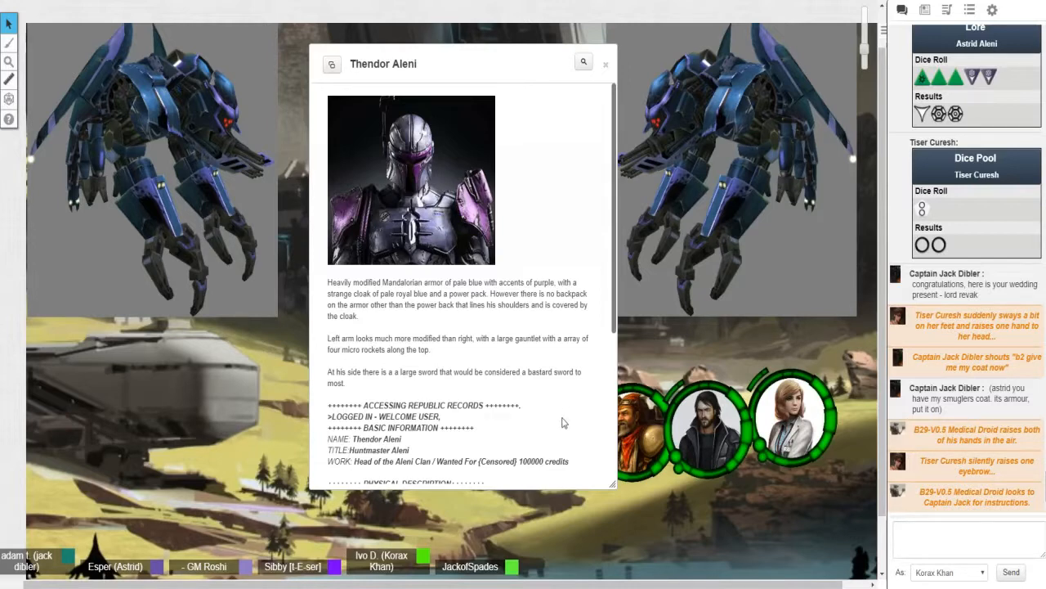
mouse_move(578, 425)
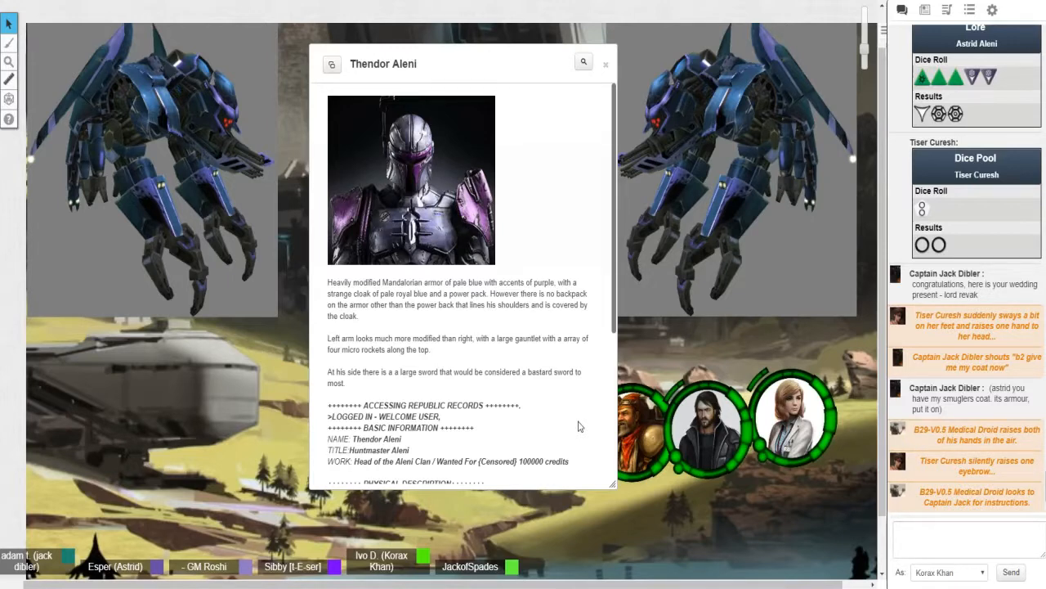
scroll("down", 3)
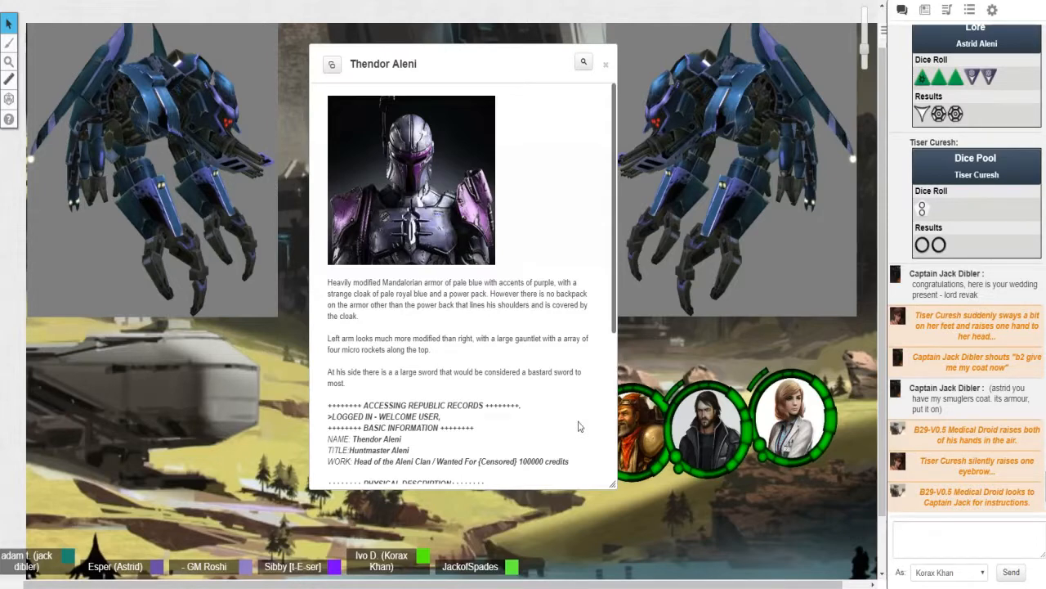
mouse_move(572, 420)
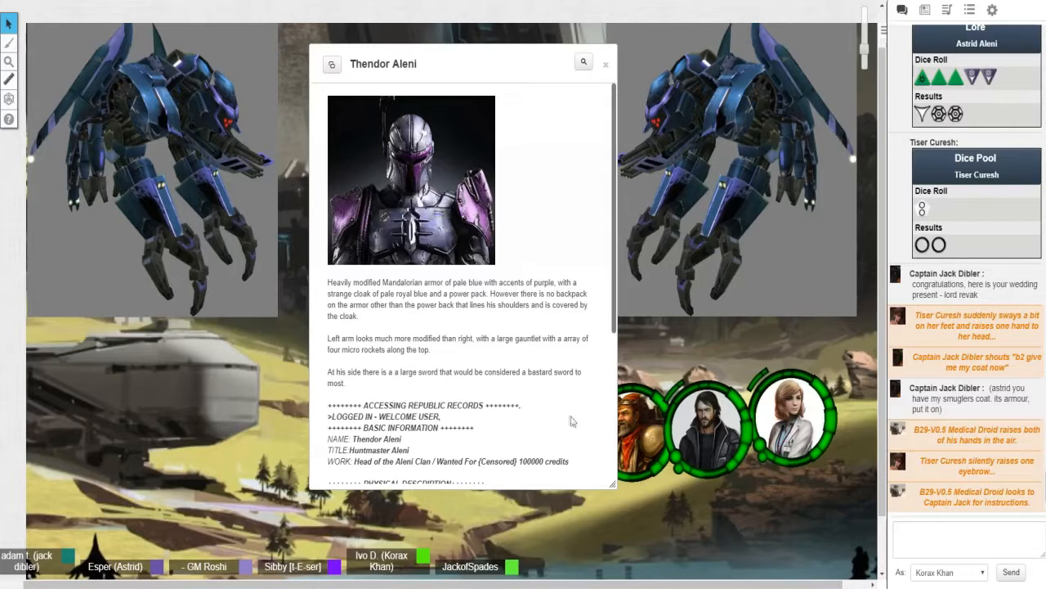
mouse_move(595, 399)
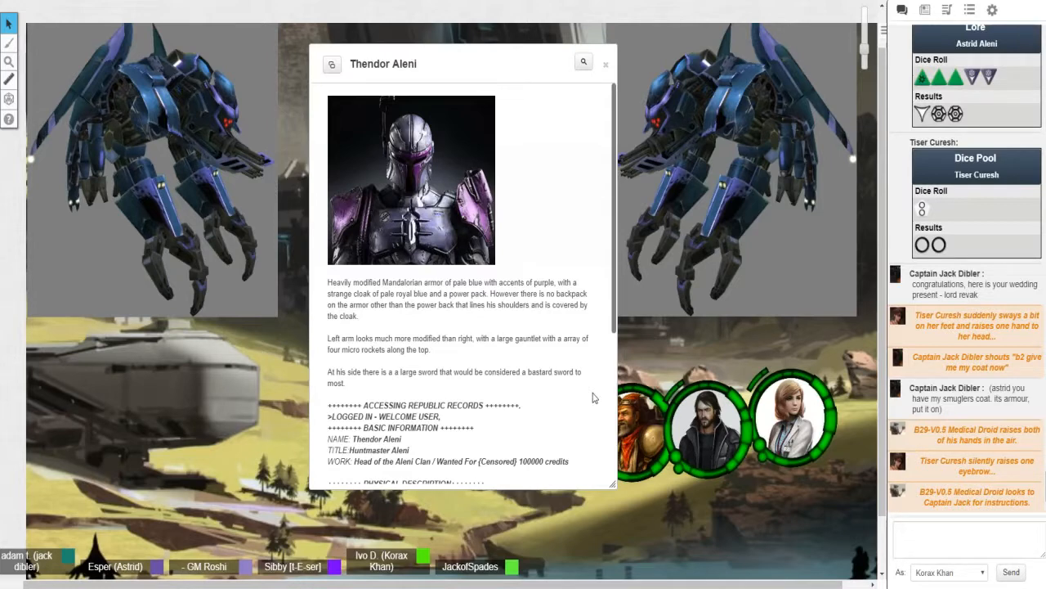
mouse_move(602, 402)
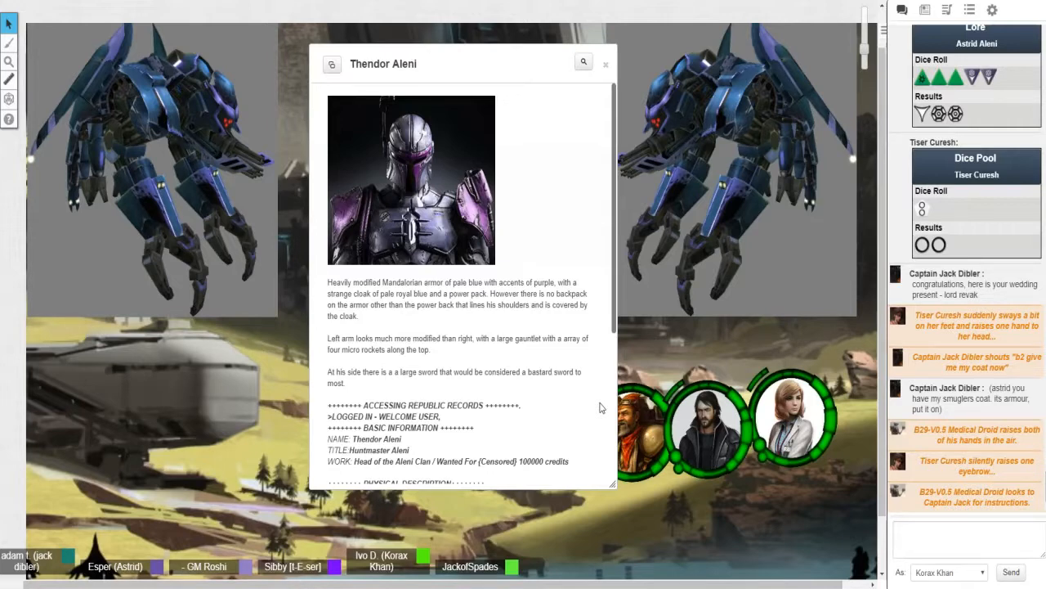
mouse_move(863, 46)
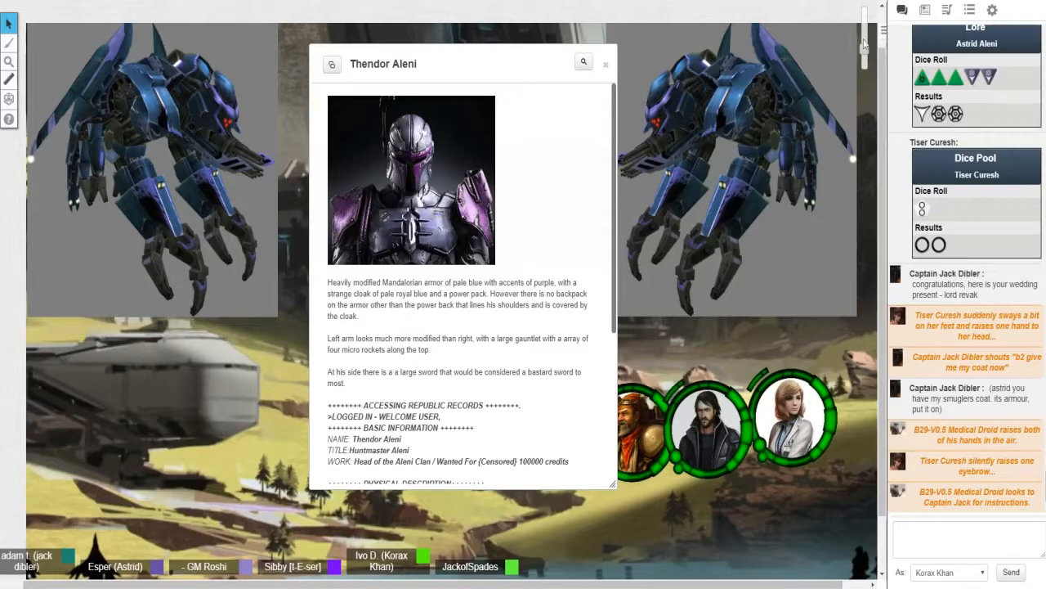
left_click(925, 9)
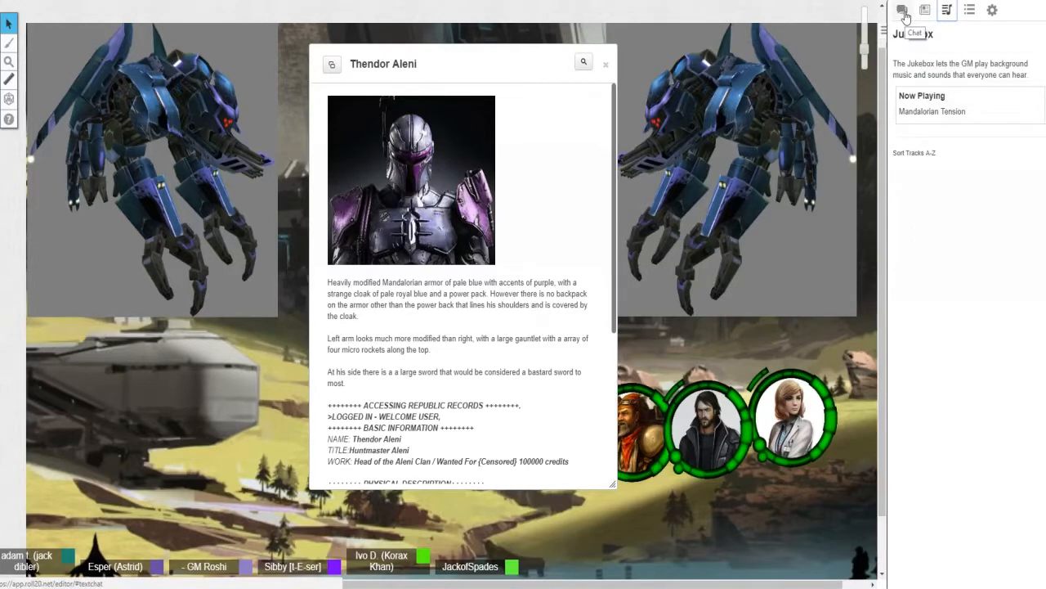
left_click(902, 10)
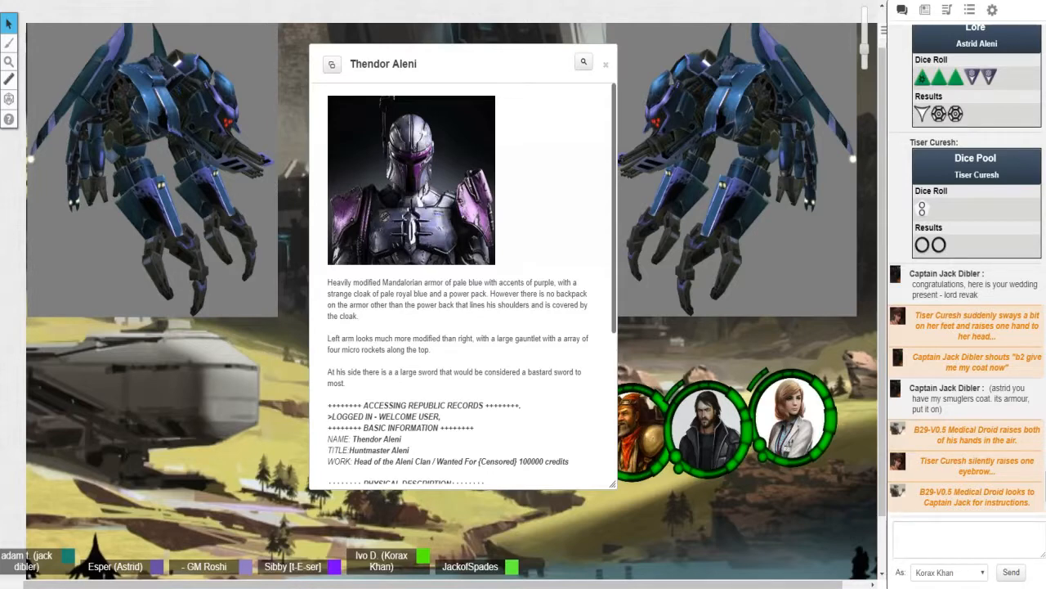
Step: Scroll the Thendor Aleni handout back up toward the top
scroll("up", 3)
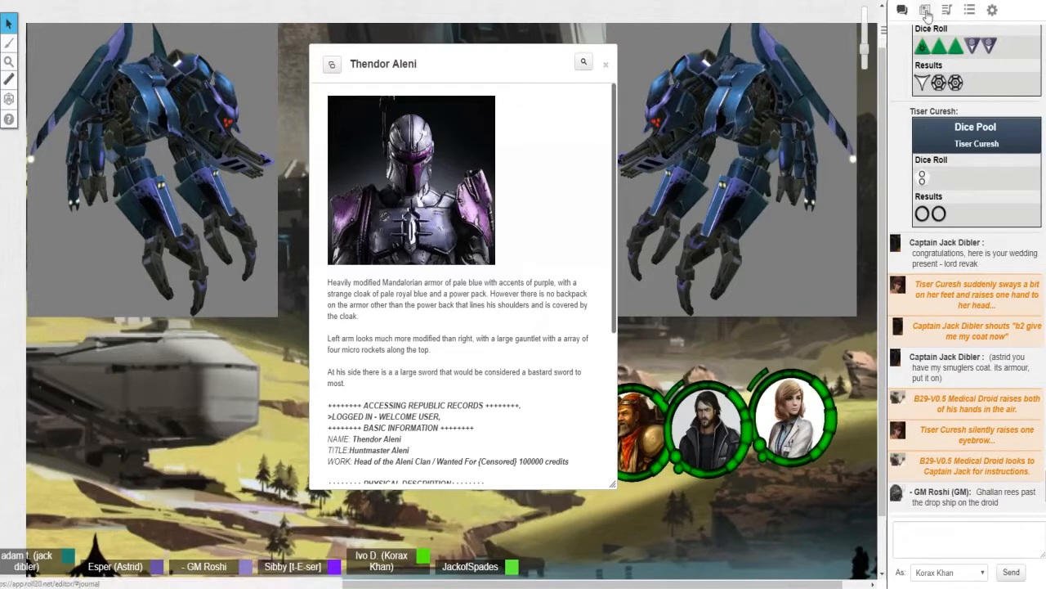
Step: Open Korax Khan's character sheet from the Journal's Characters list
left_click(925, 10)
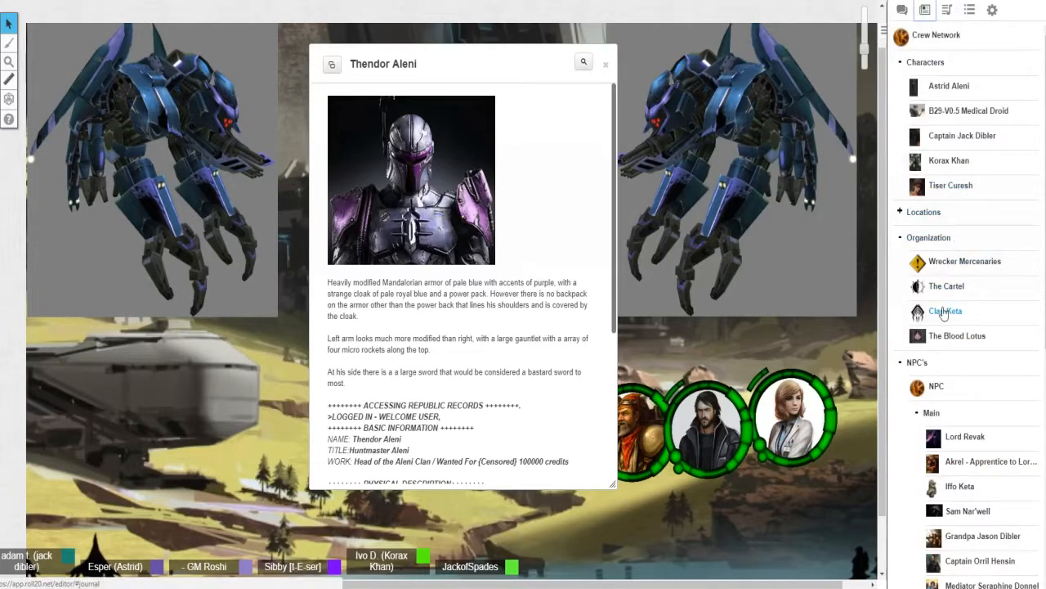
mouse_move(956, 172)
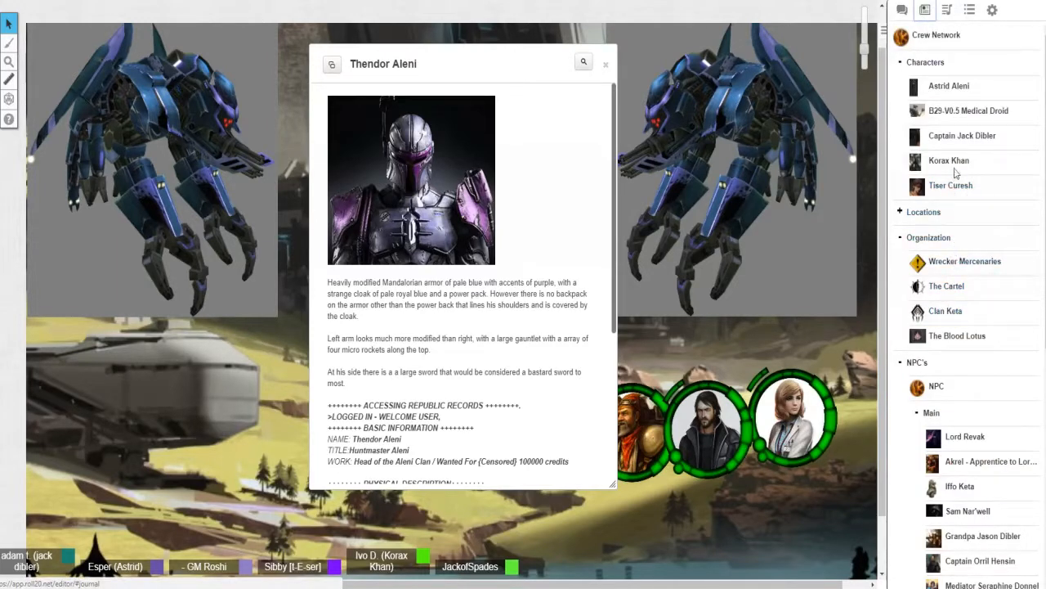
left_click(948, 160)
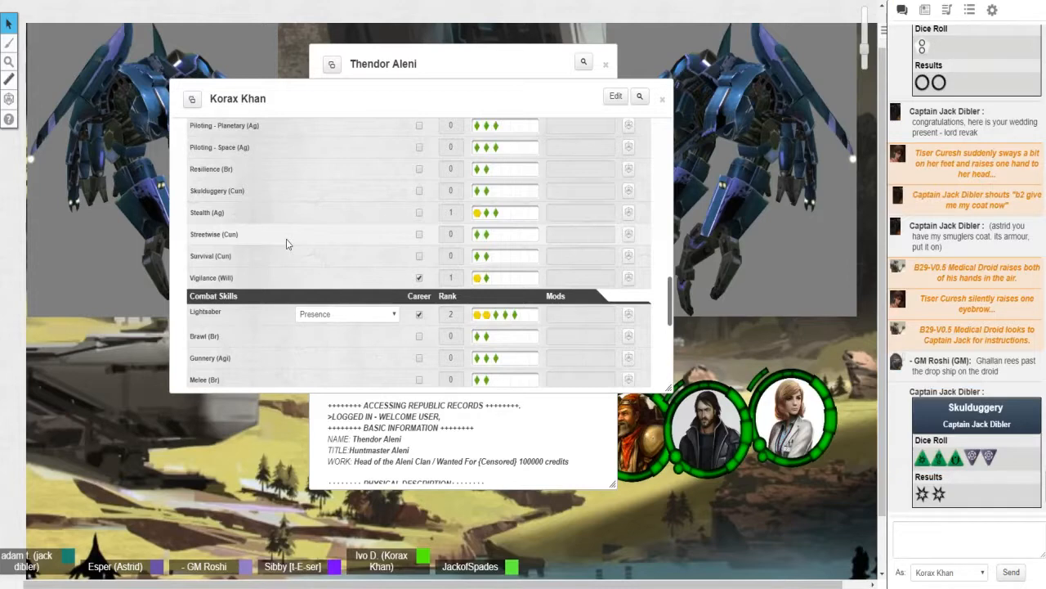
mouse_move(324, 185)
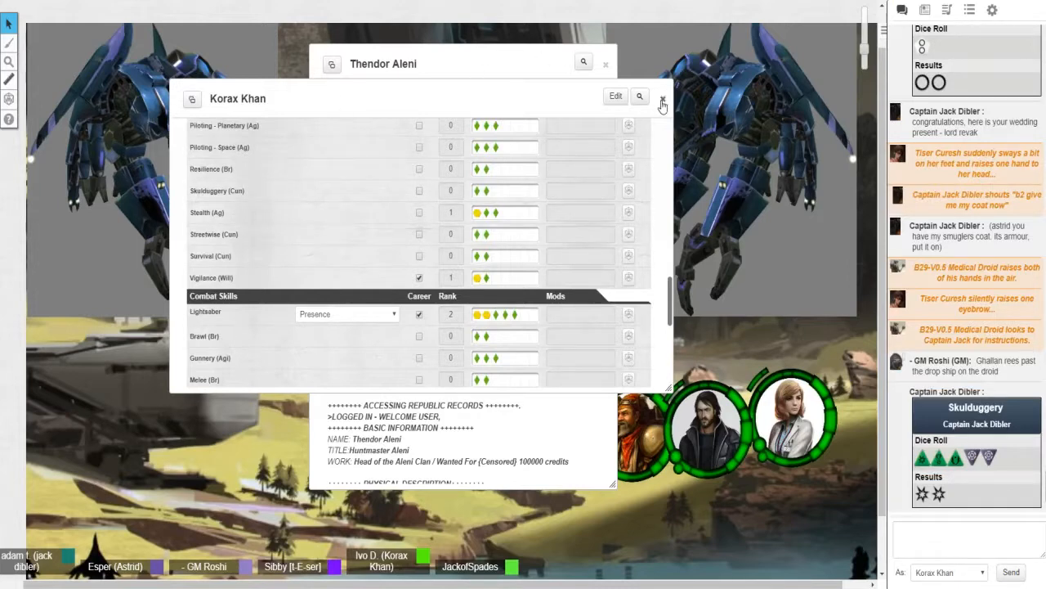
Step: Close Korax Khan's character sheet, leaving only Thendor Aleni's handout open
left_click(662, 98)
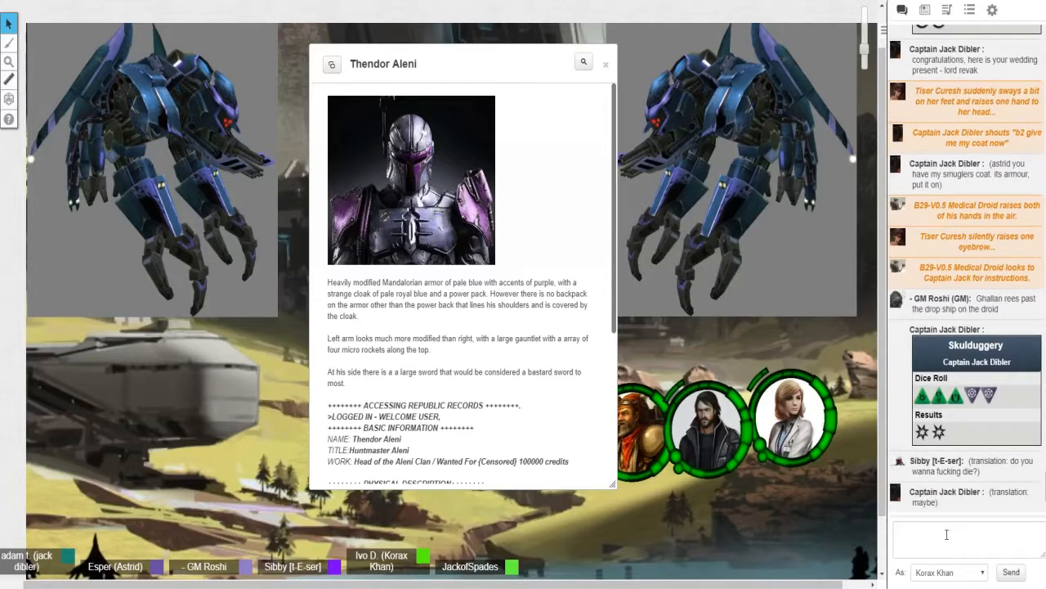
Step: Post "You really are crazy aren't you?!" in chat as Korax Khan
left_click(946, 533)
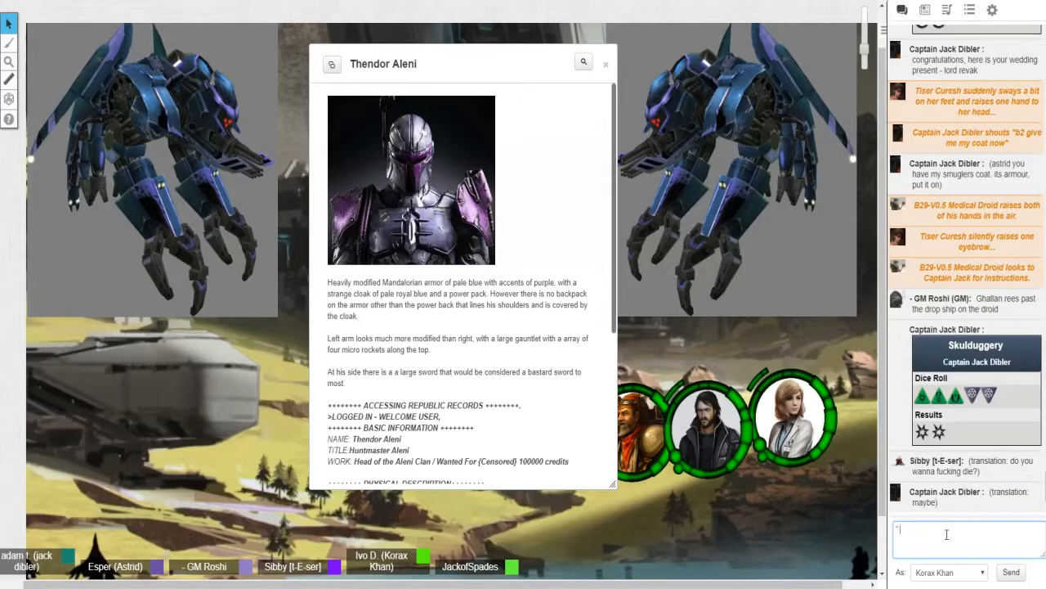
type("Yo")
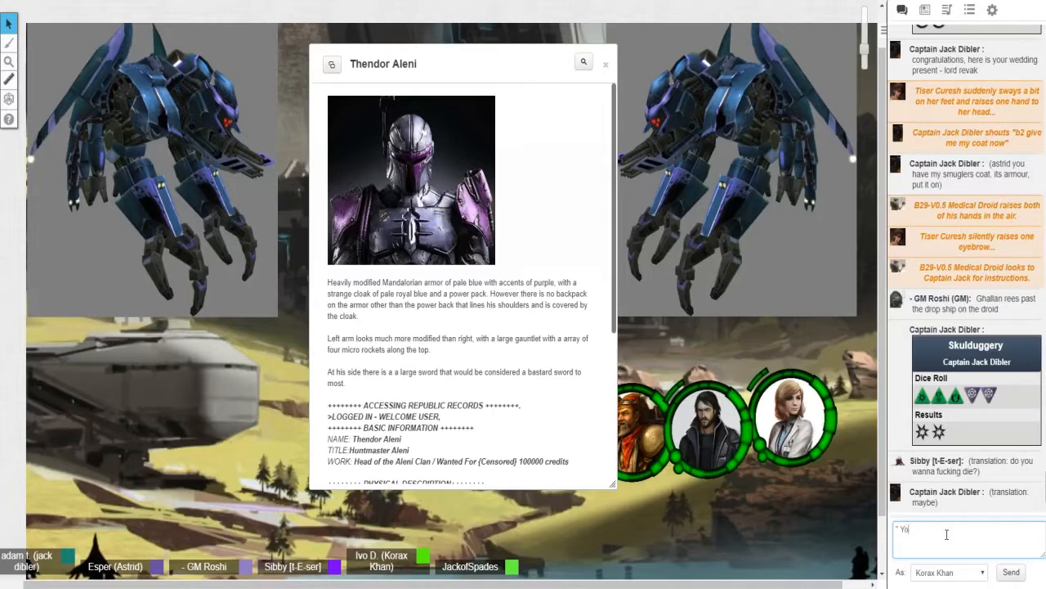
type("ou really are")
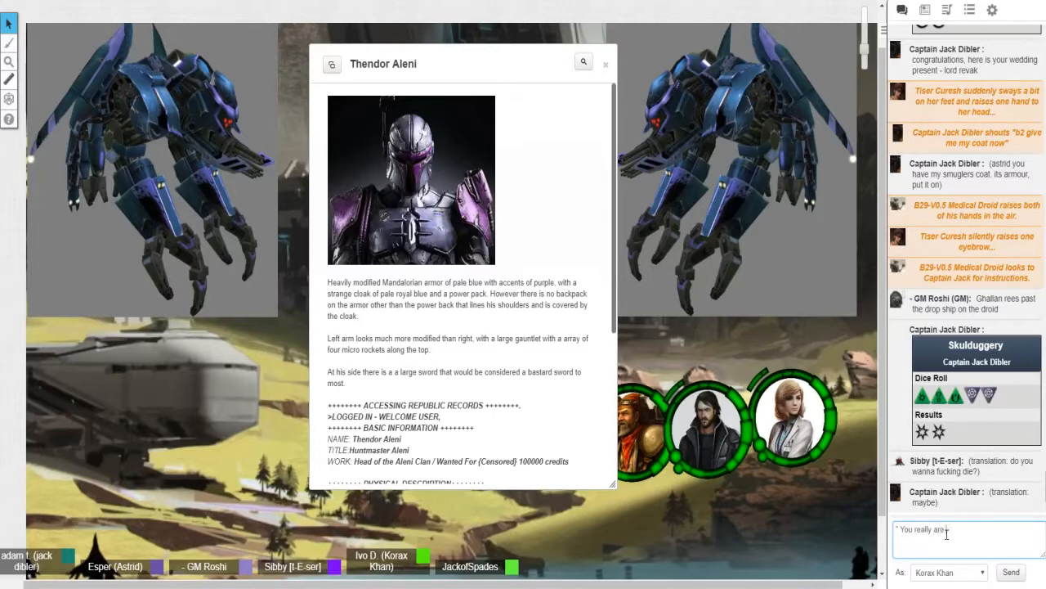
type("crazy aren't you? \"")
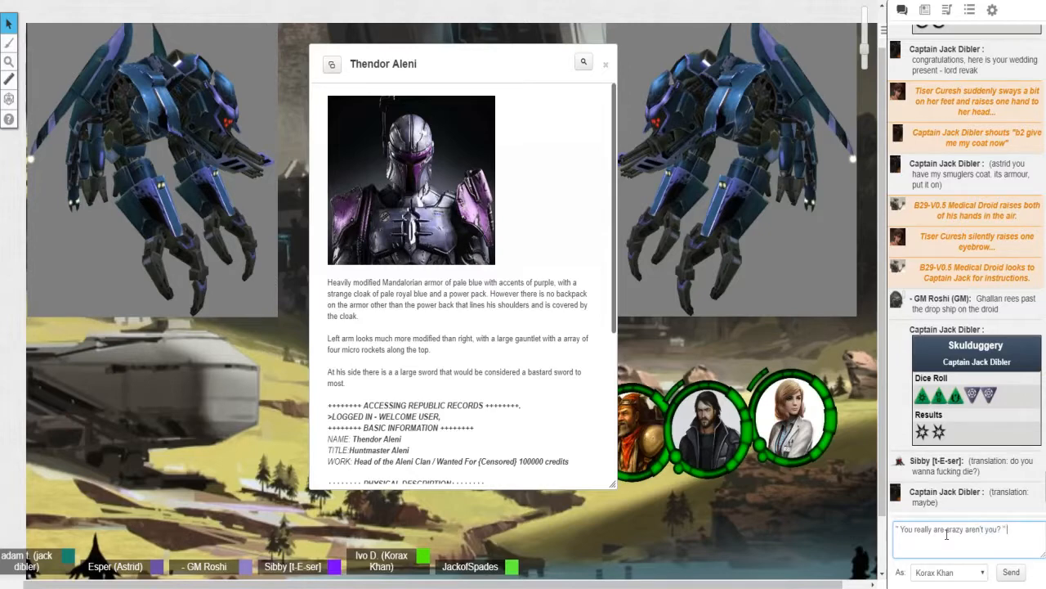
left_click(1010, 572)
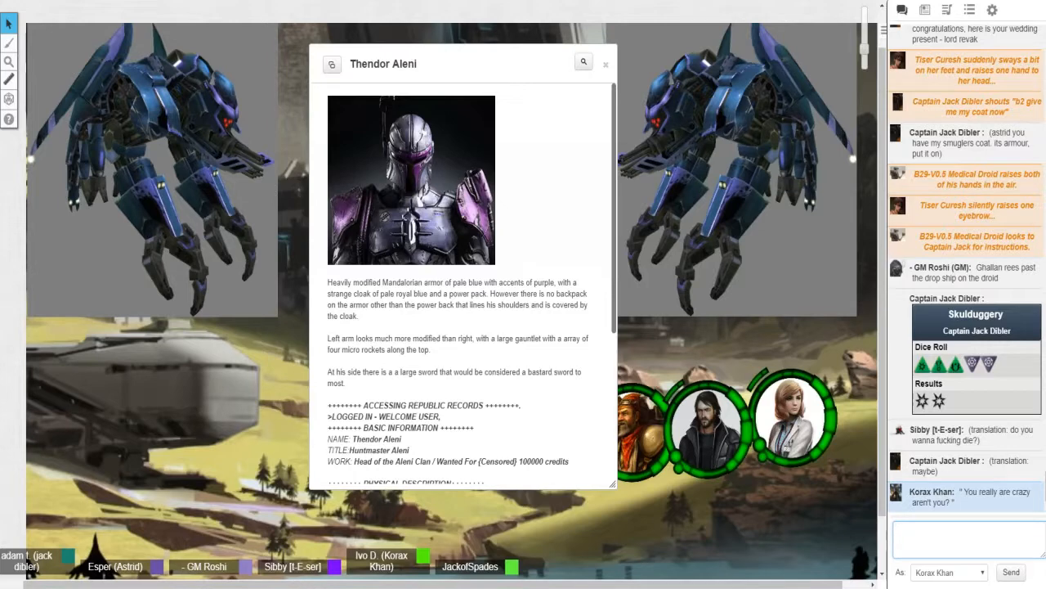
left_click(965, 536)
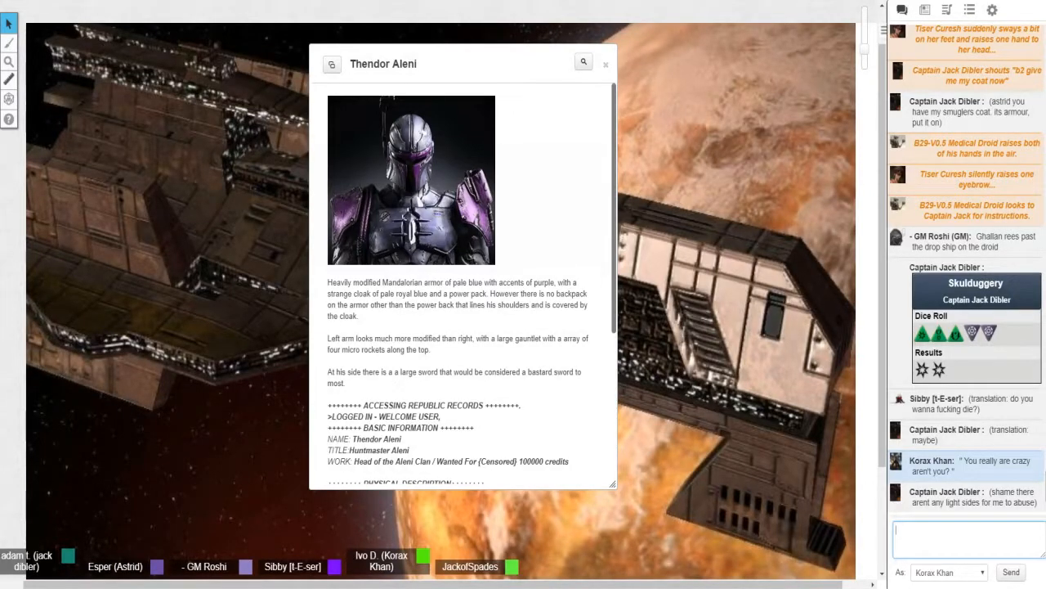
mouse_move(597, 118)
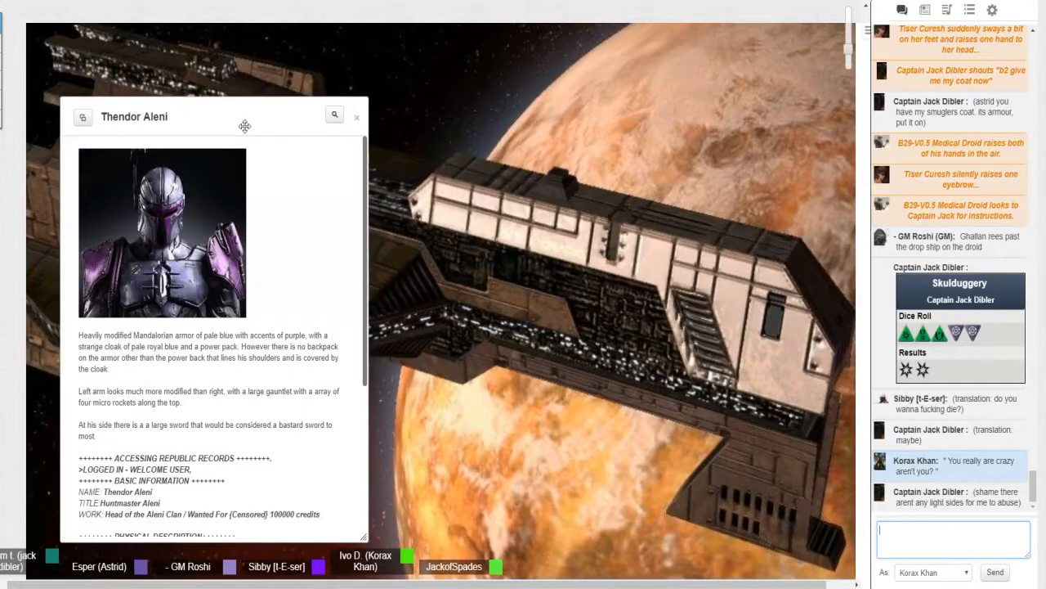
Step: Move Thendor Aleni's handout left, read further down, and go to the Journal for Korax Khan
left_click_drag(245, 116, 252, 80)
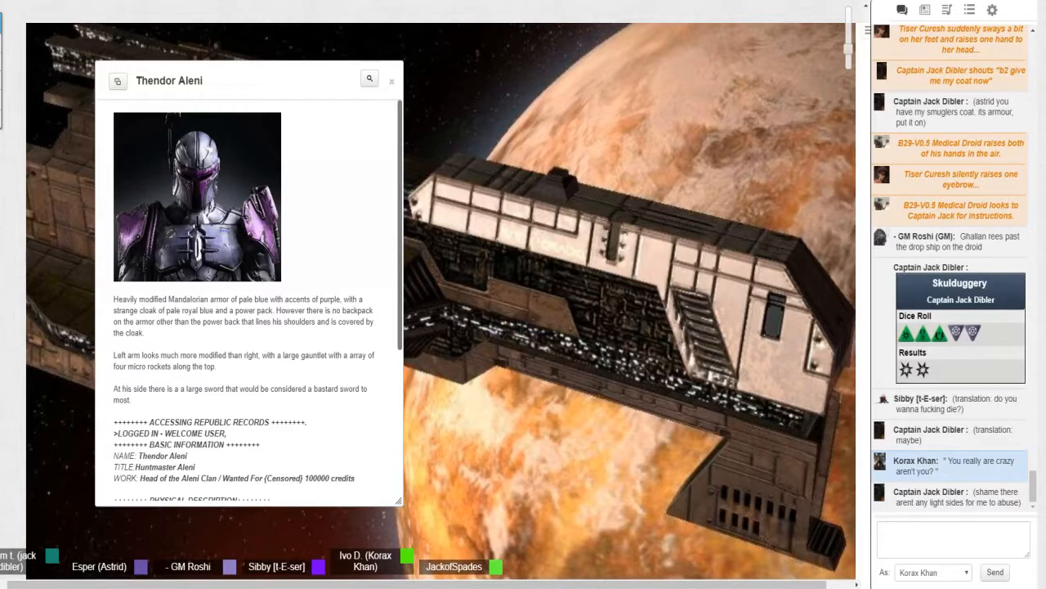
mouse_move(576, 435)
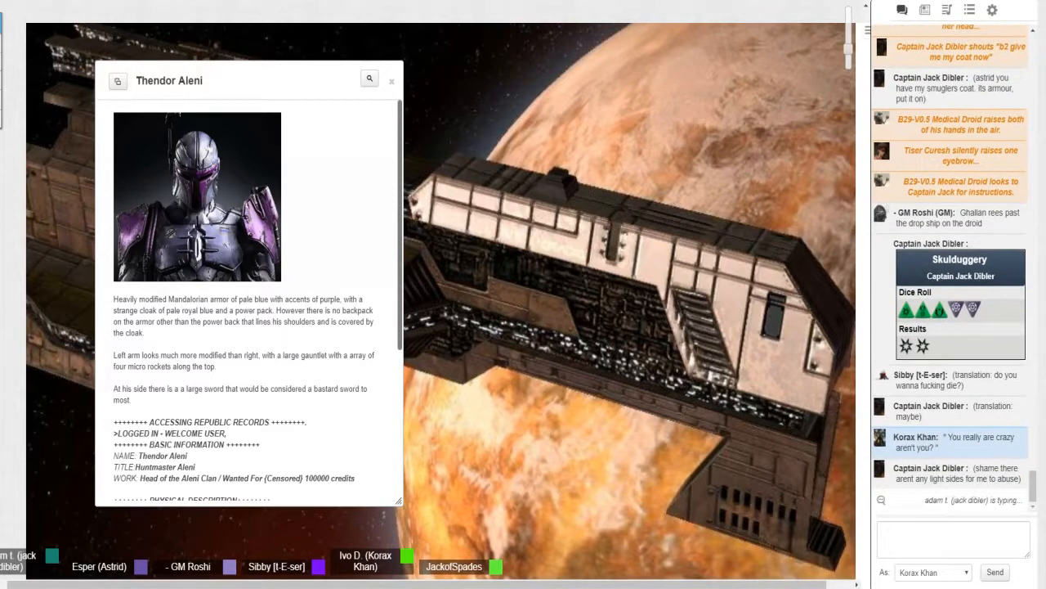
scroll("down", 3)
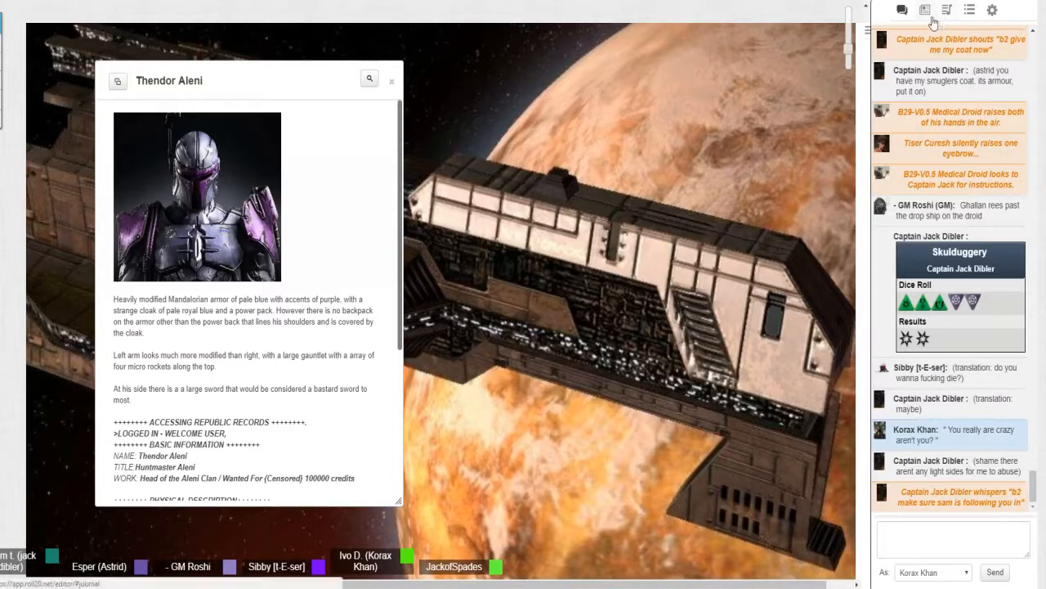
left_click(925, 10)
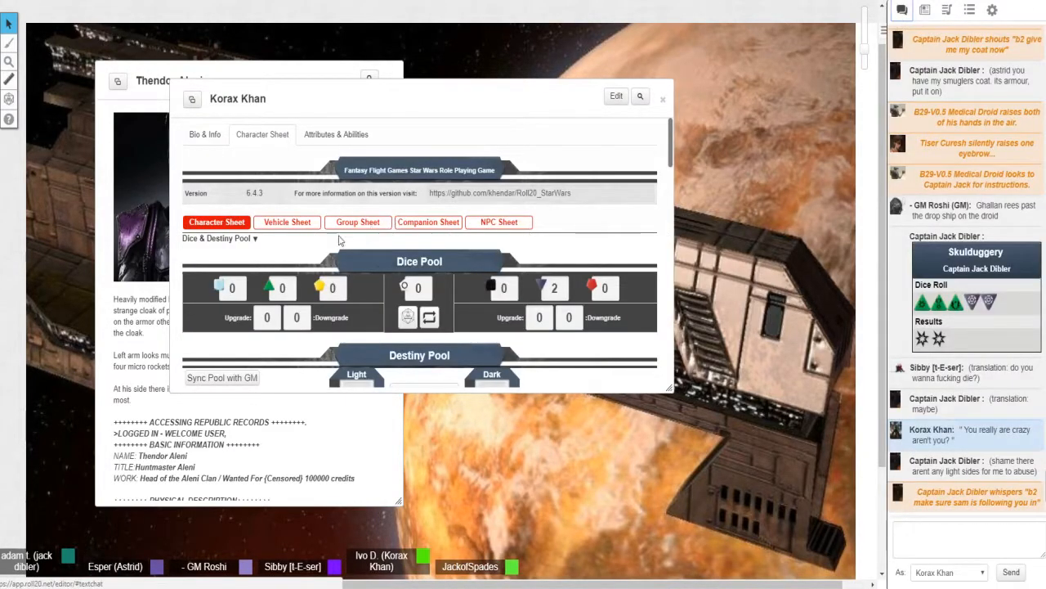
Step: Roll Korax Khan's dice pool from his sheet and add difficulty dice to the pool
scroll("down", 3)
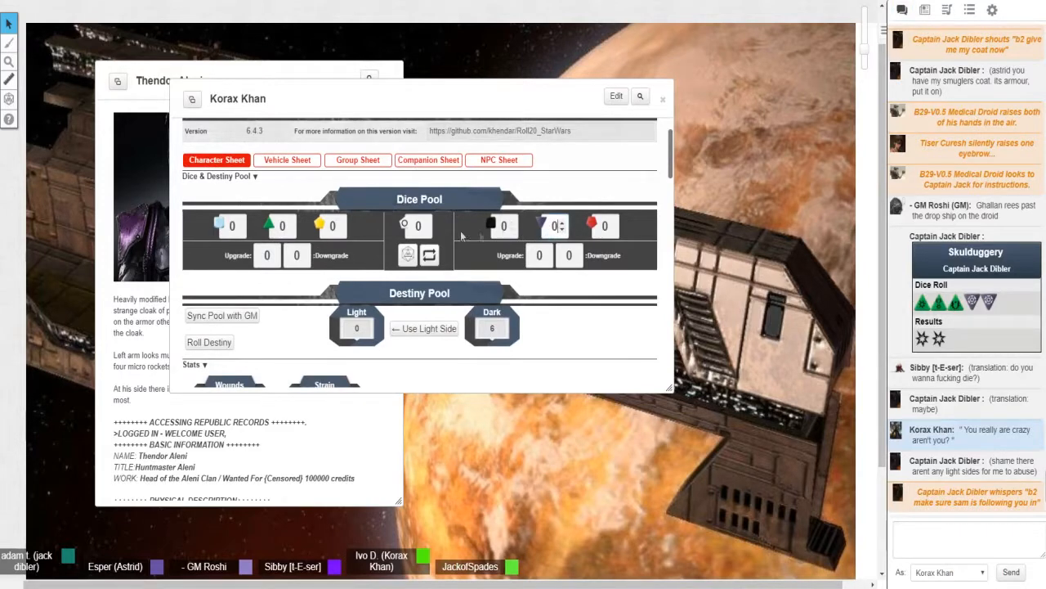
left_click(426, 222)
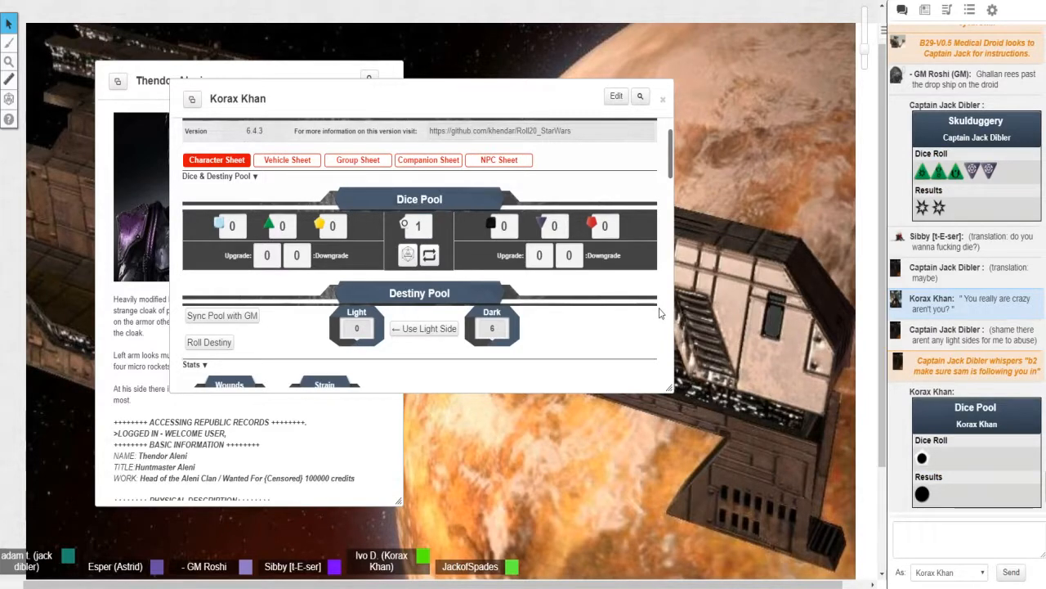
scroll("down", 3)
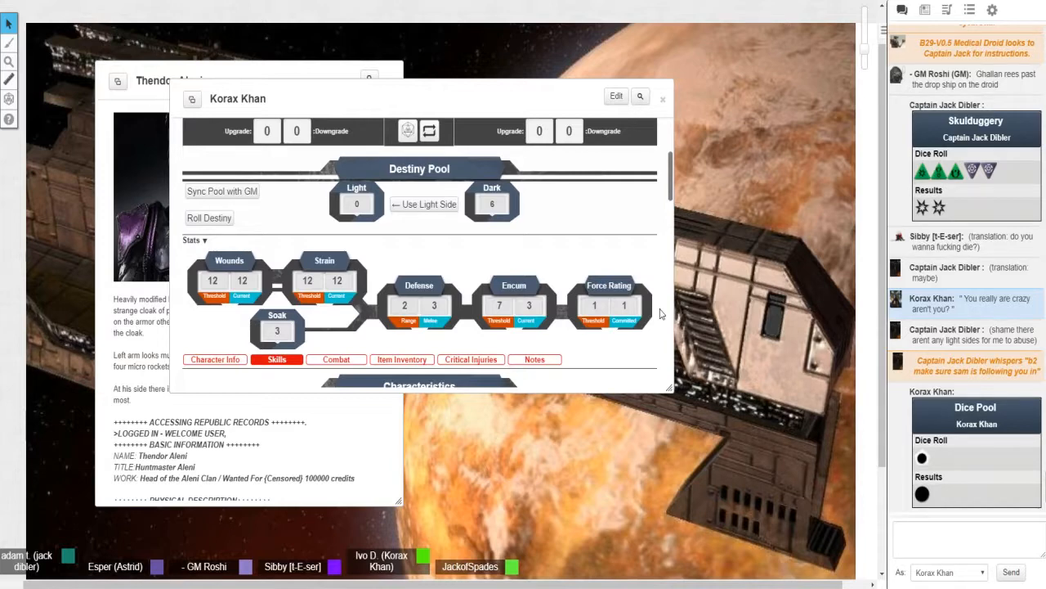
scroll("up", 3)
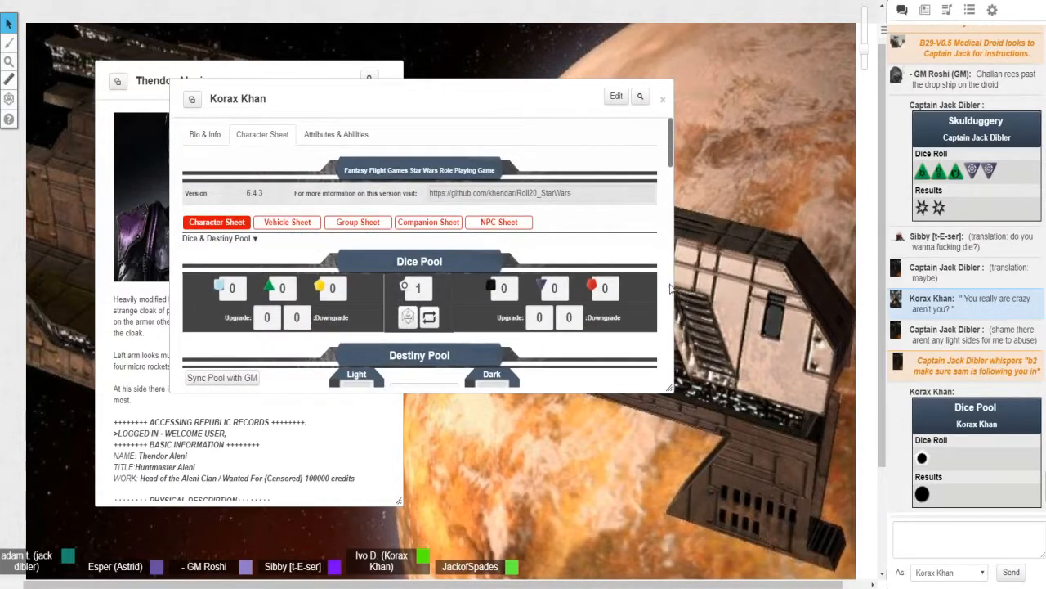
scroll("down", 3)
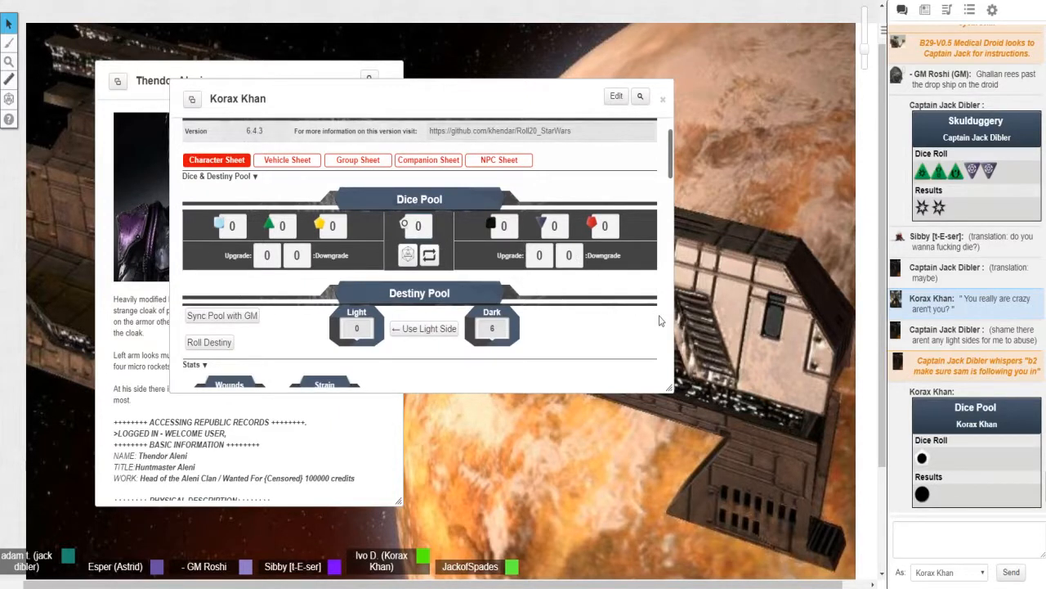
mouse_move(563, 222)
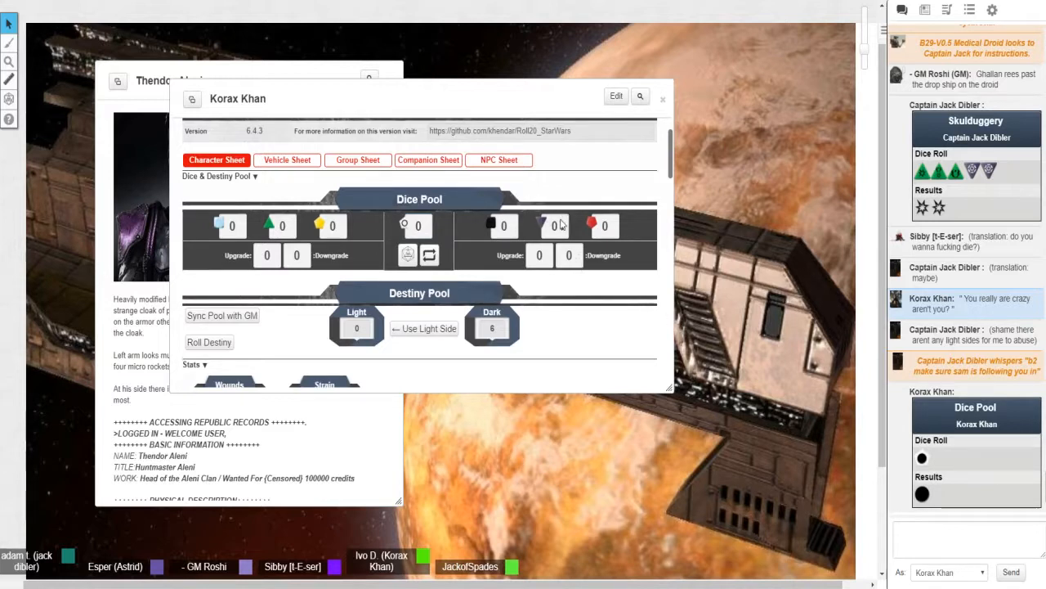
left_click(555, 226)
type("2")
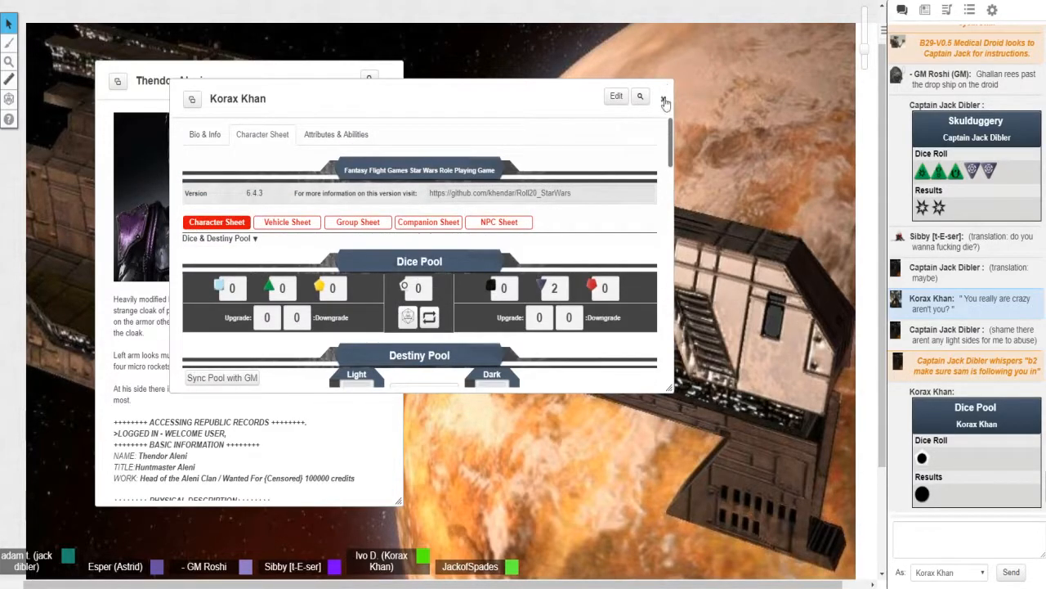
Step: Close Korax Khan's character sheet and switch to the Journal list of characters
left_click(665, 100)
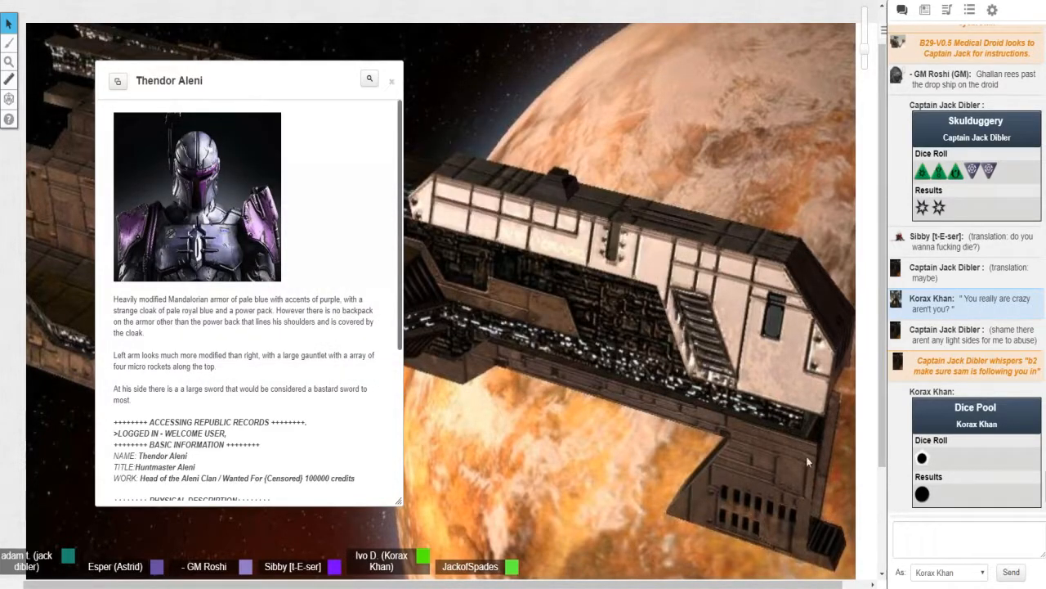
mouse_move(647, 350)
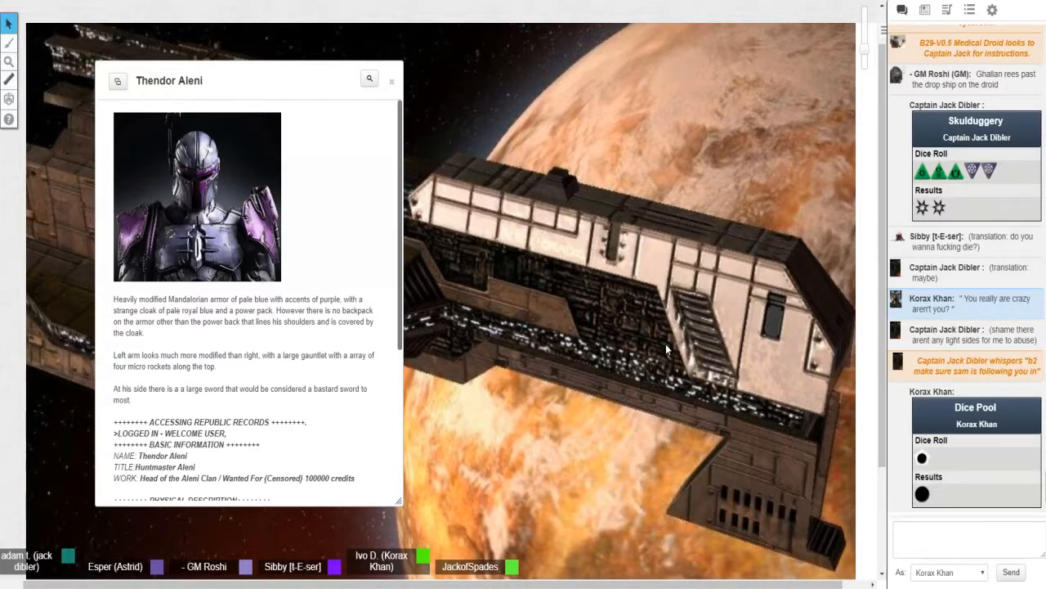
scroll("down", 3)
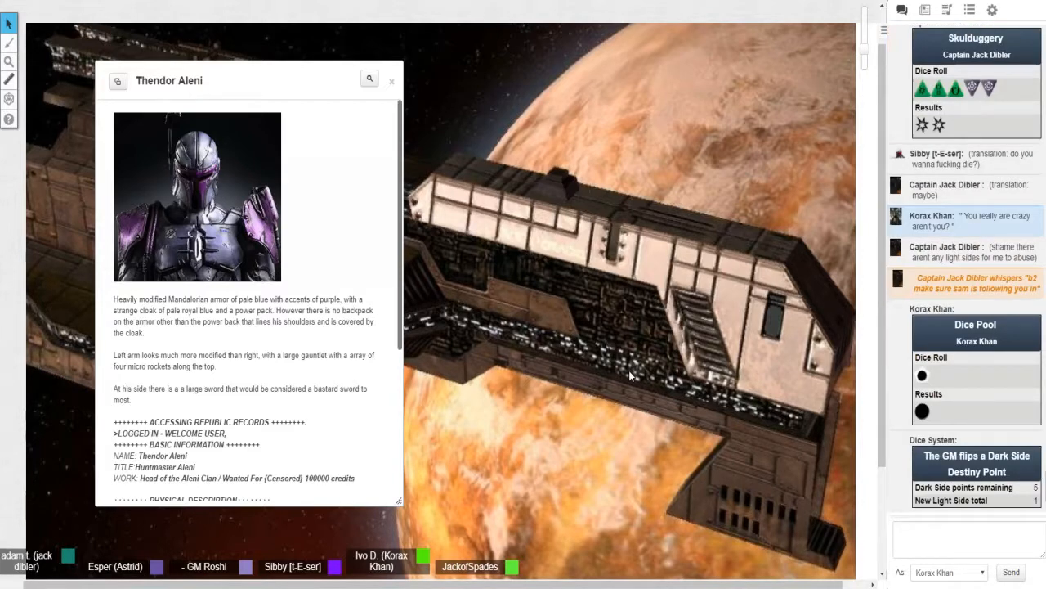
left_click(925, 10)
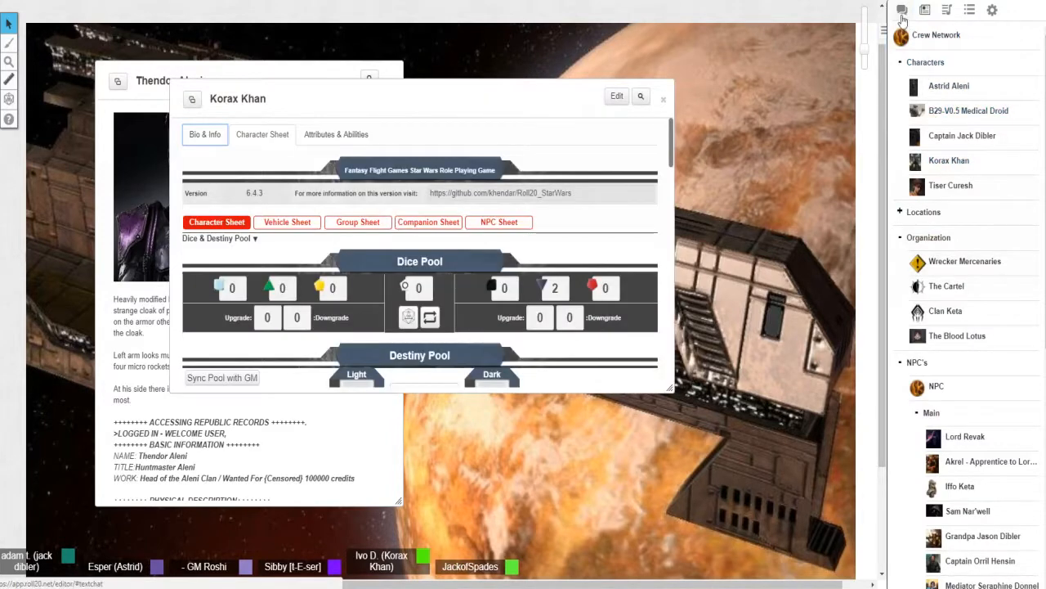
Step: Flip a Light Side destiny point for Korax Khan in chat, then close his sheet
left_click(902, 9)
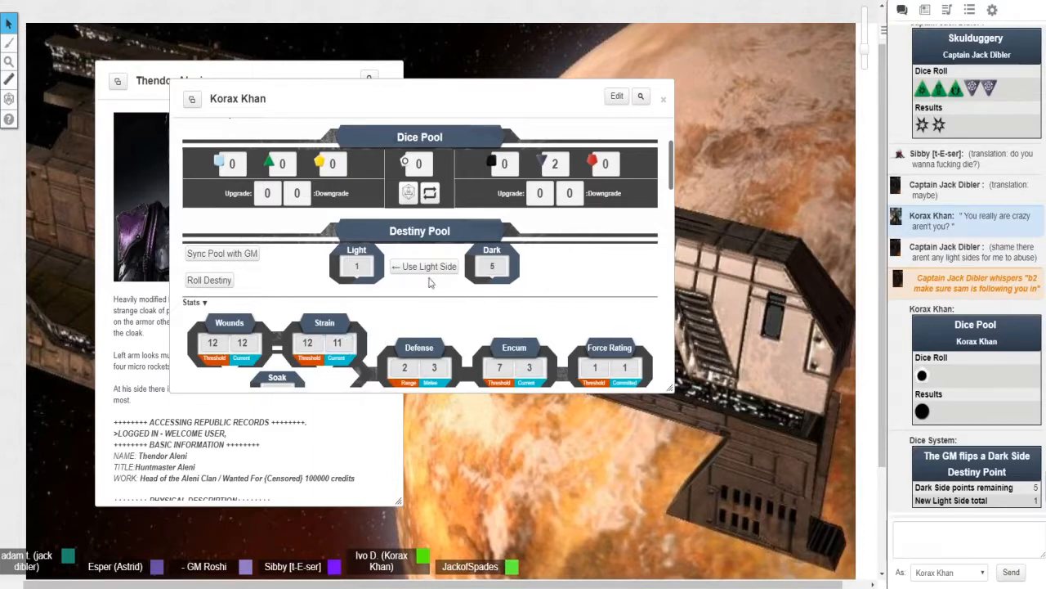
left_click(425, 265)
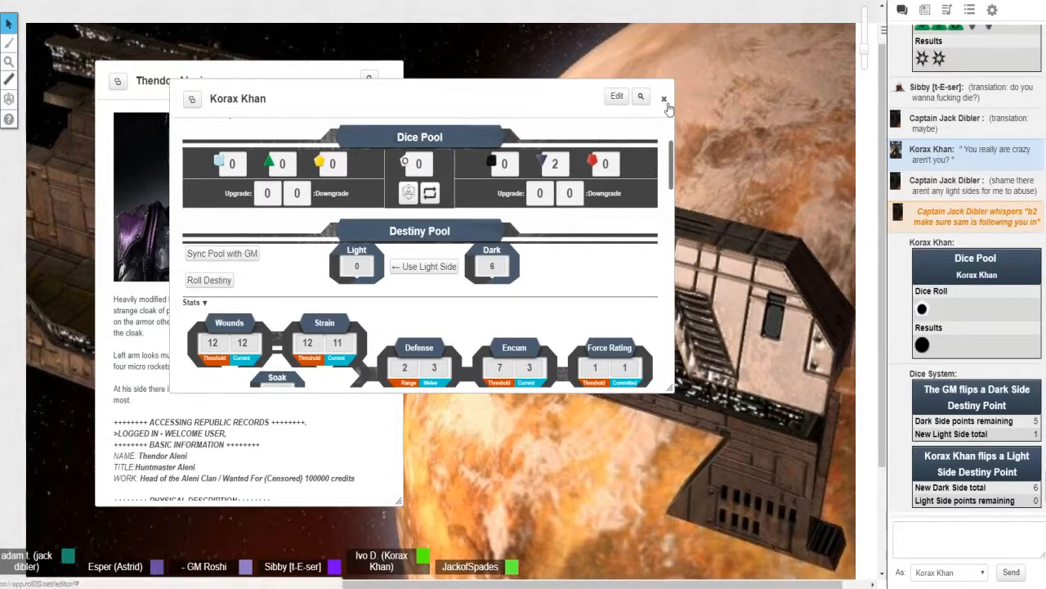
left_click(664, 99)
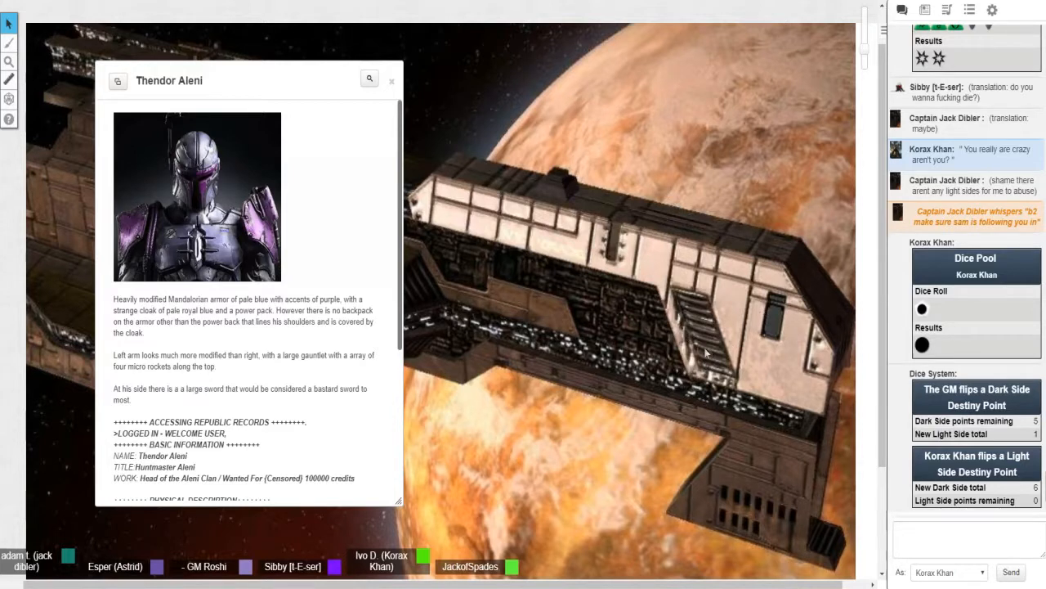
mouse_move(678, 363)
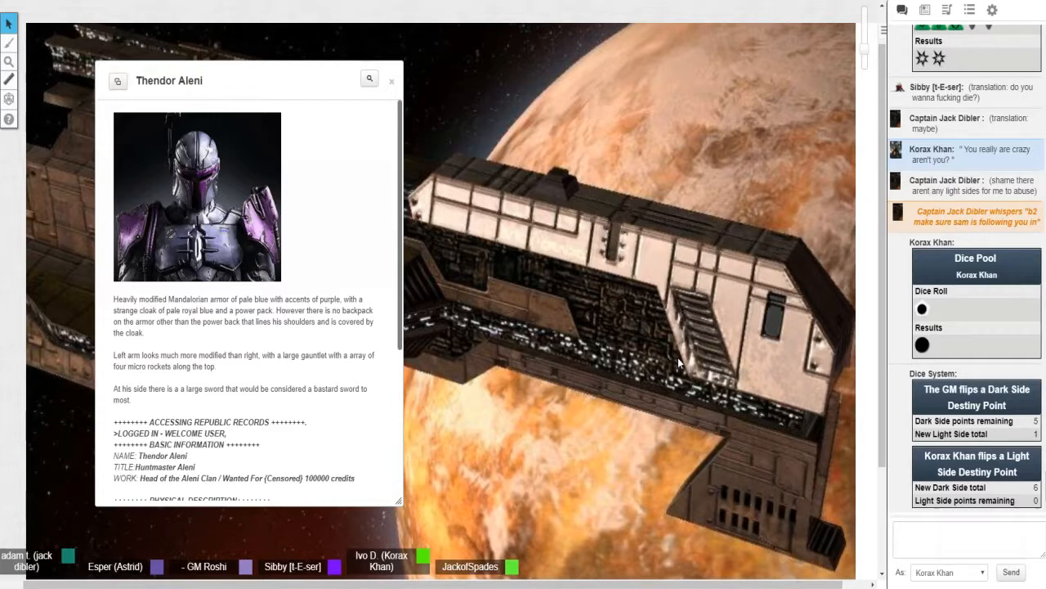
mouse_move(685, 435)
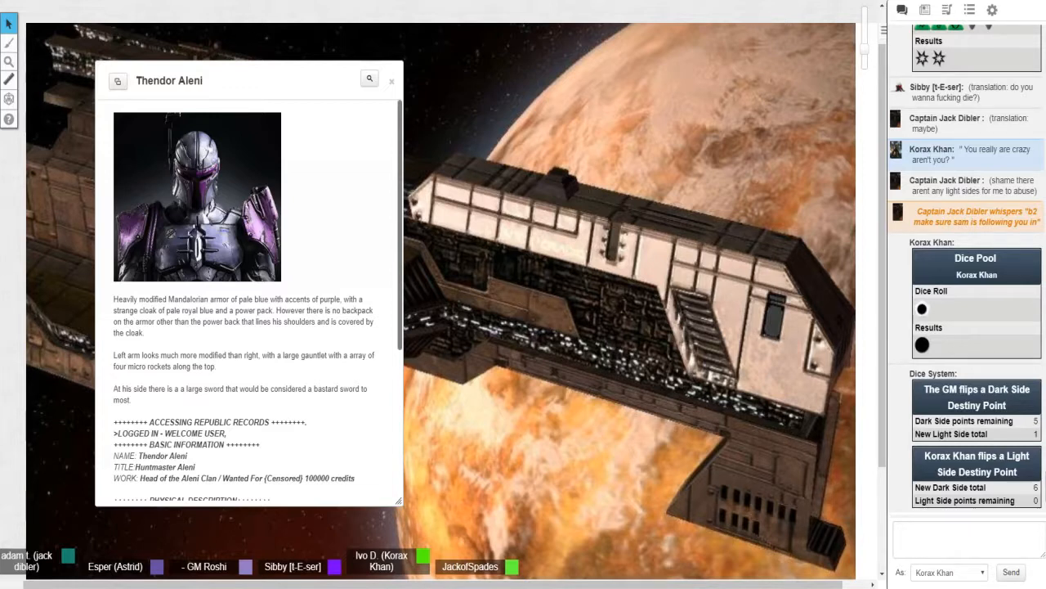
mouse_move(399, 82)
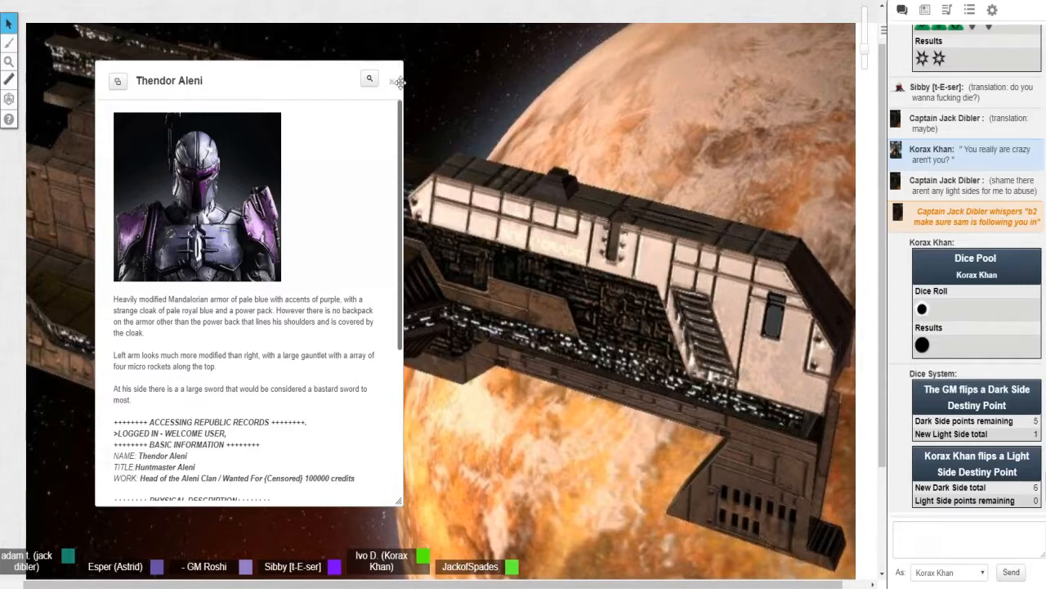
Step: Close Thendor Aleni's handout so Chellana Aleni's portrait handout remains
left_click(399, 81)
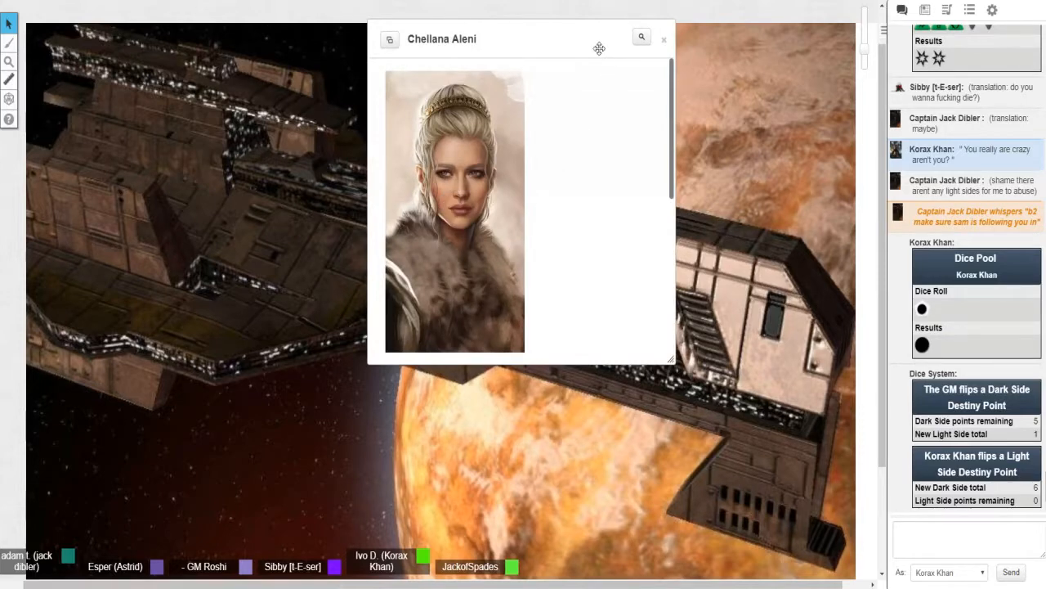
Step: Move Chellana Aleni's handout to the left over the map and scroll through her records
left_click_drag(598, 47, 286, 131)
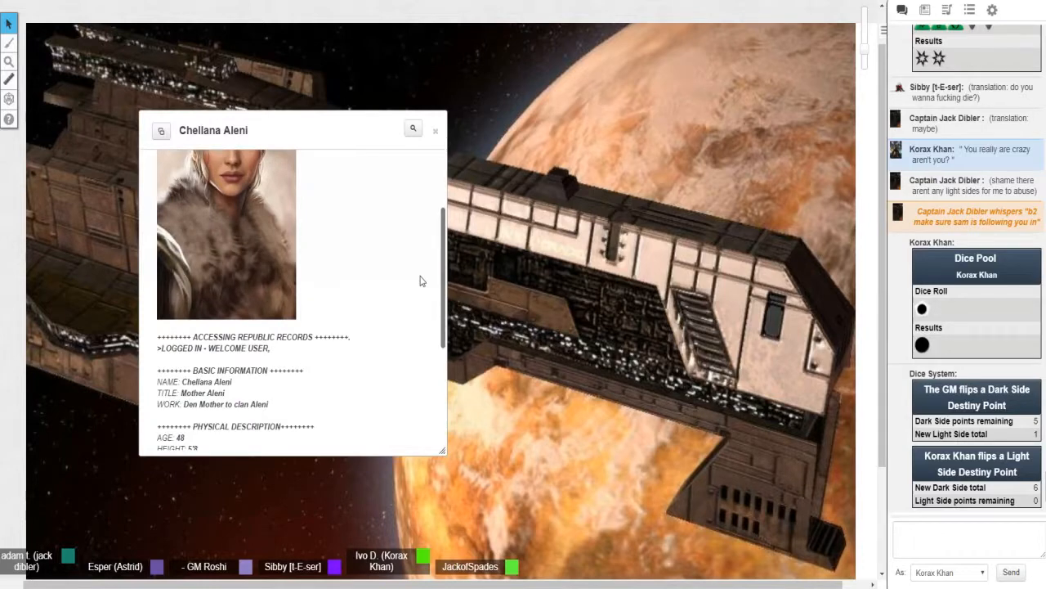
scroll("down", 3)
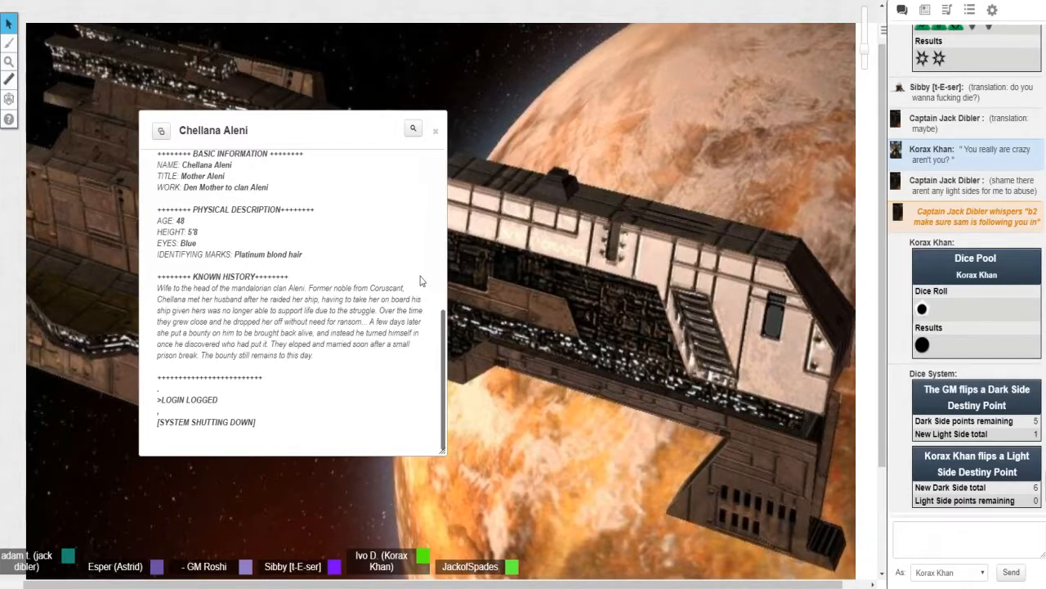
scroll("up", 3)
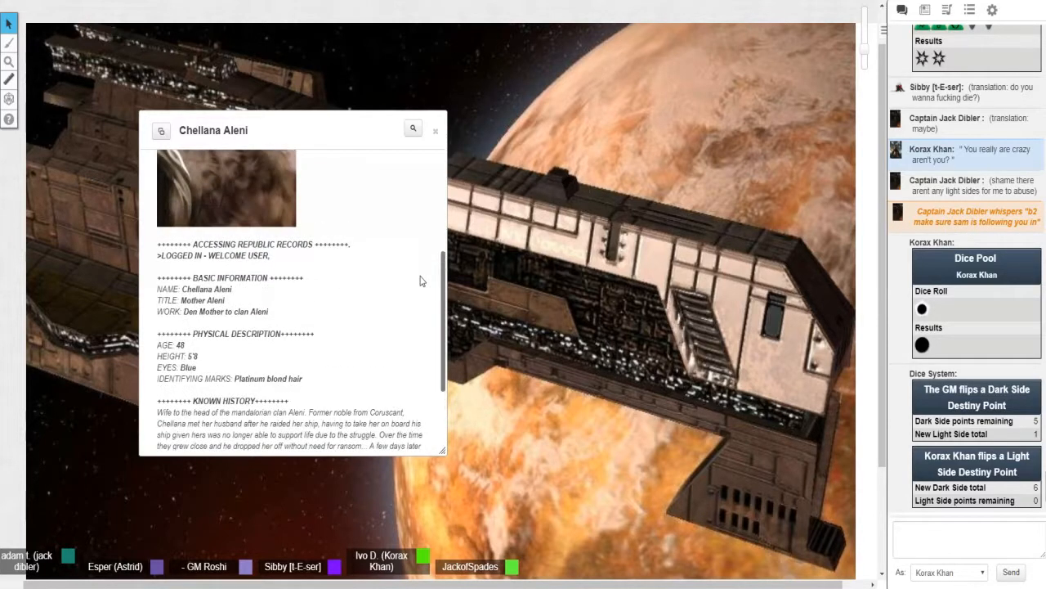
scroll("up", 3)
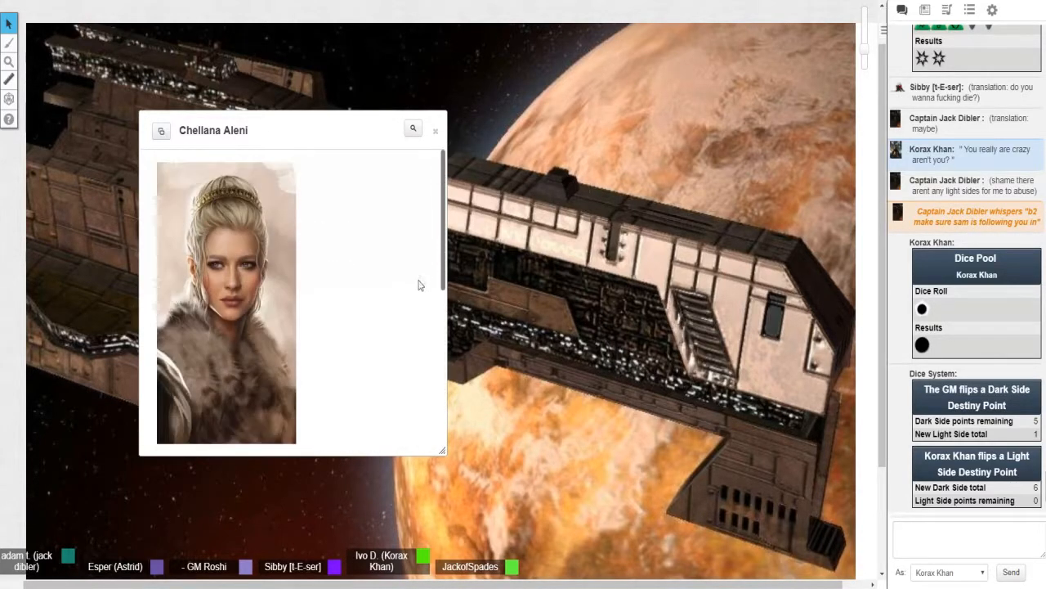
mouse_move(448, 311)
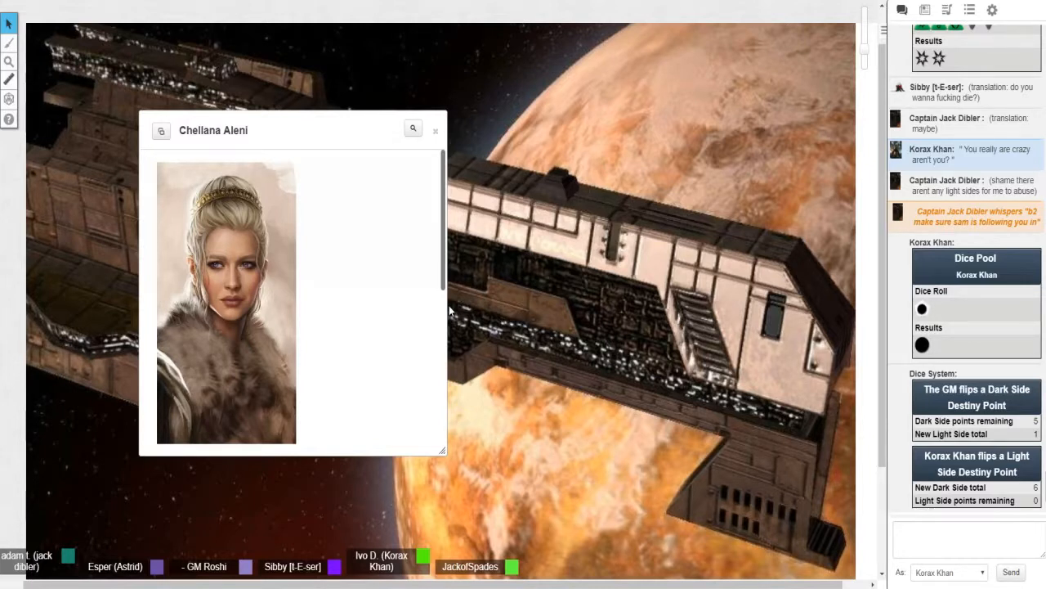
mouse_move(435, 311)
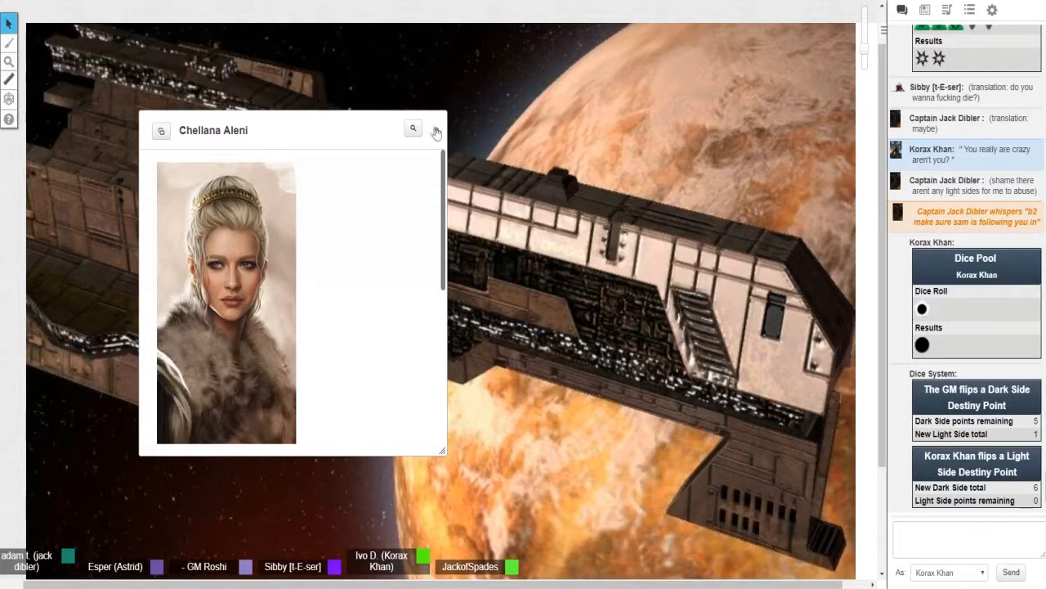
Step: Close Chellana Aleni's handout, leaving only the dreadnought map visible
left_click(437, 131)
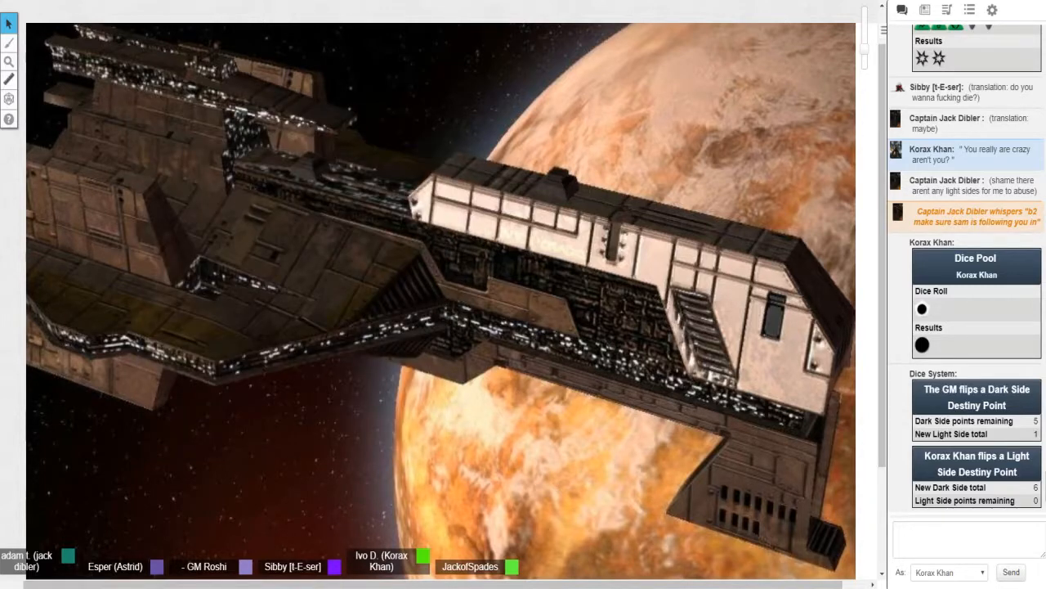